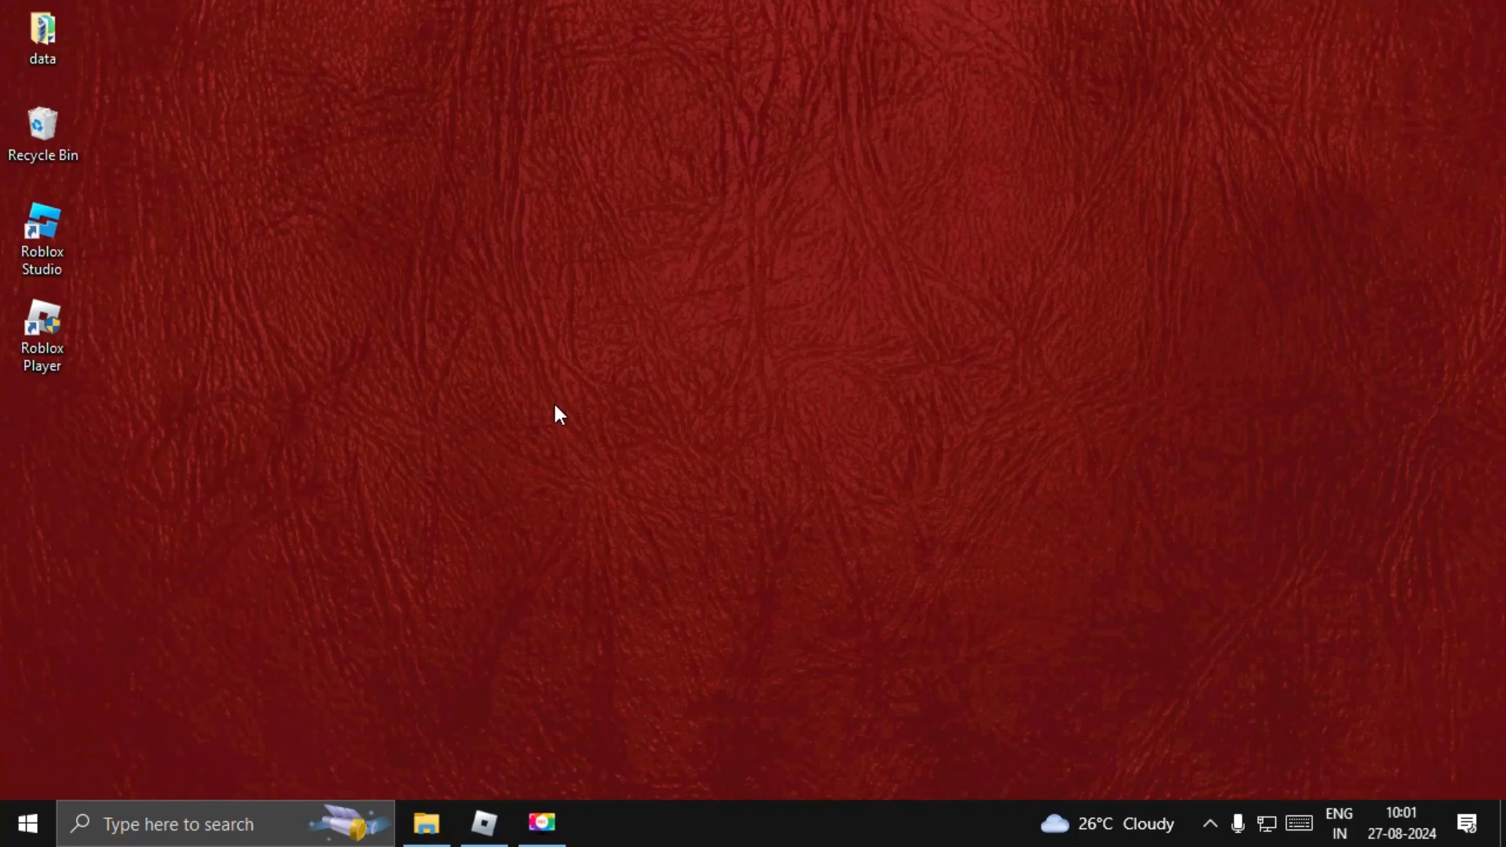
mouse_move(728, 843)
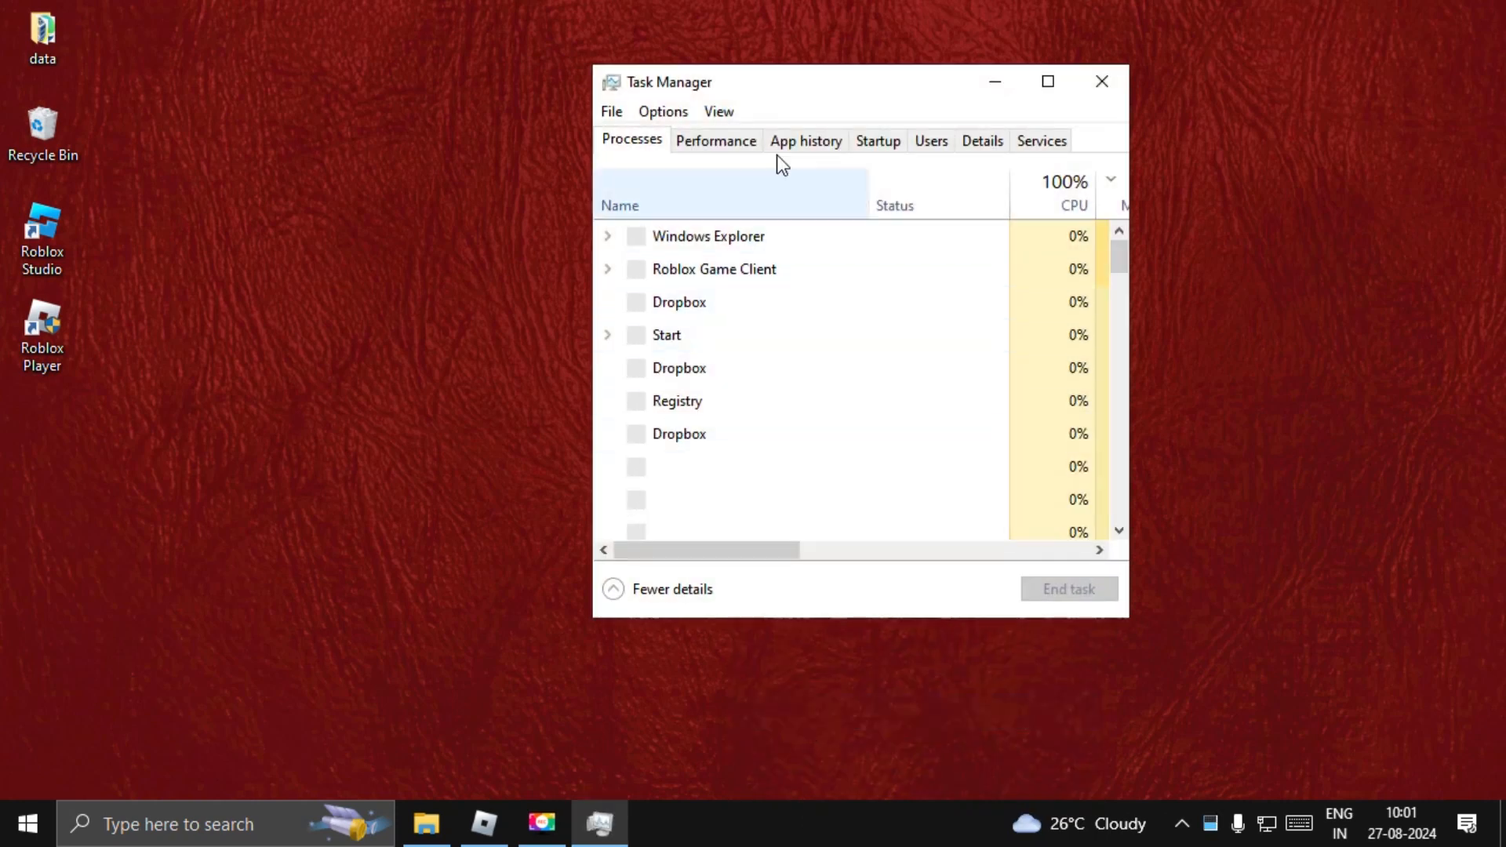
Step: End the Roblox Game Client process in Task Manager, then close Task Manager
click(722, 301)
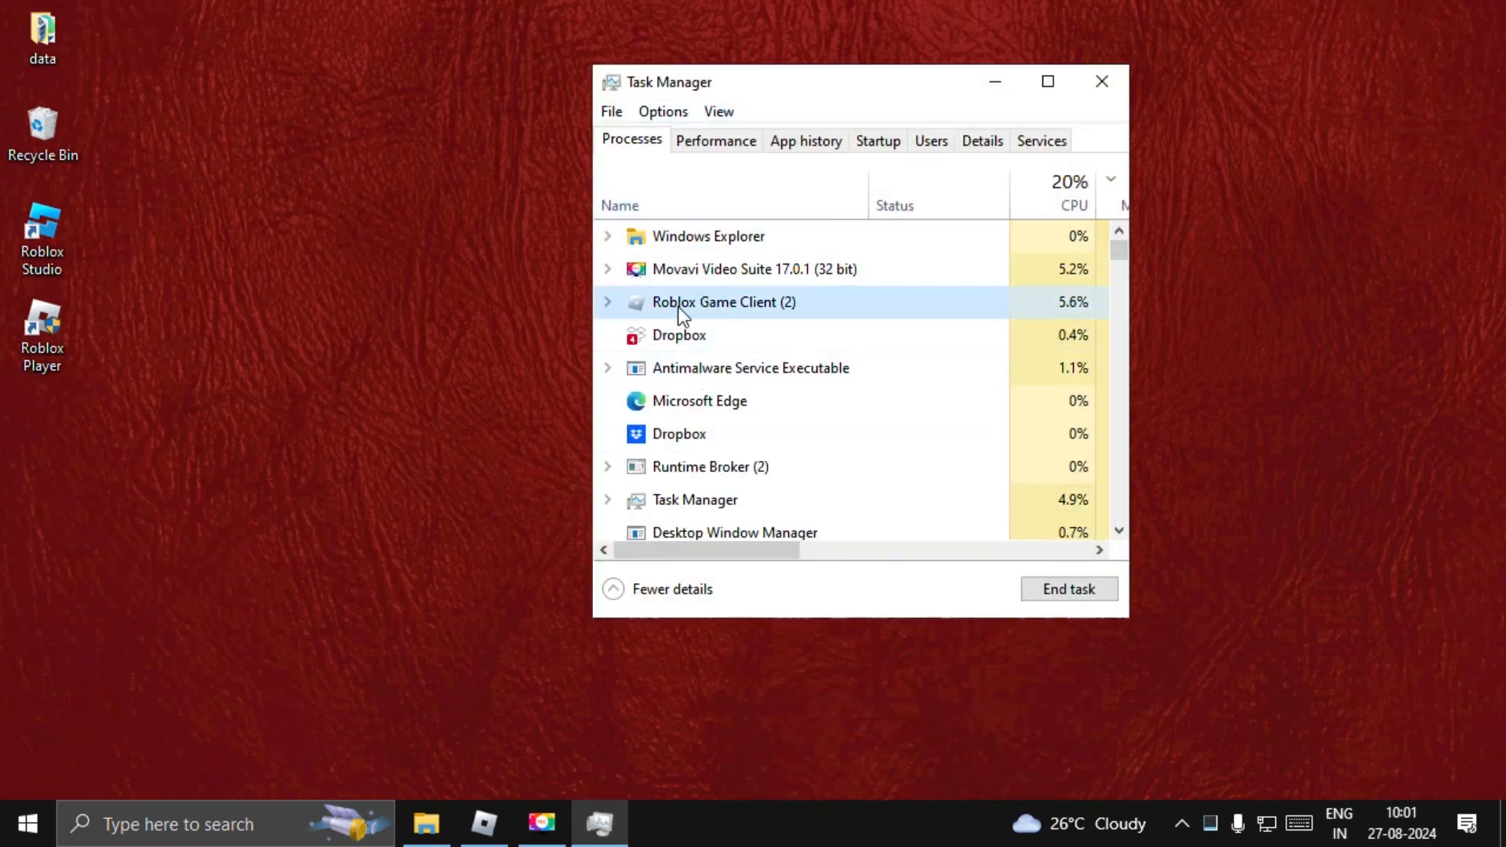
click(1068, 589)
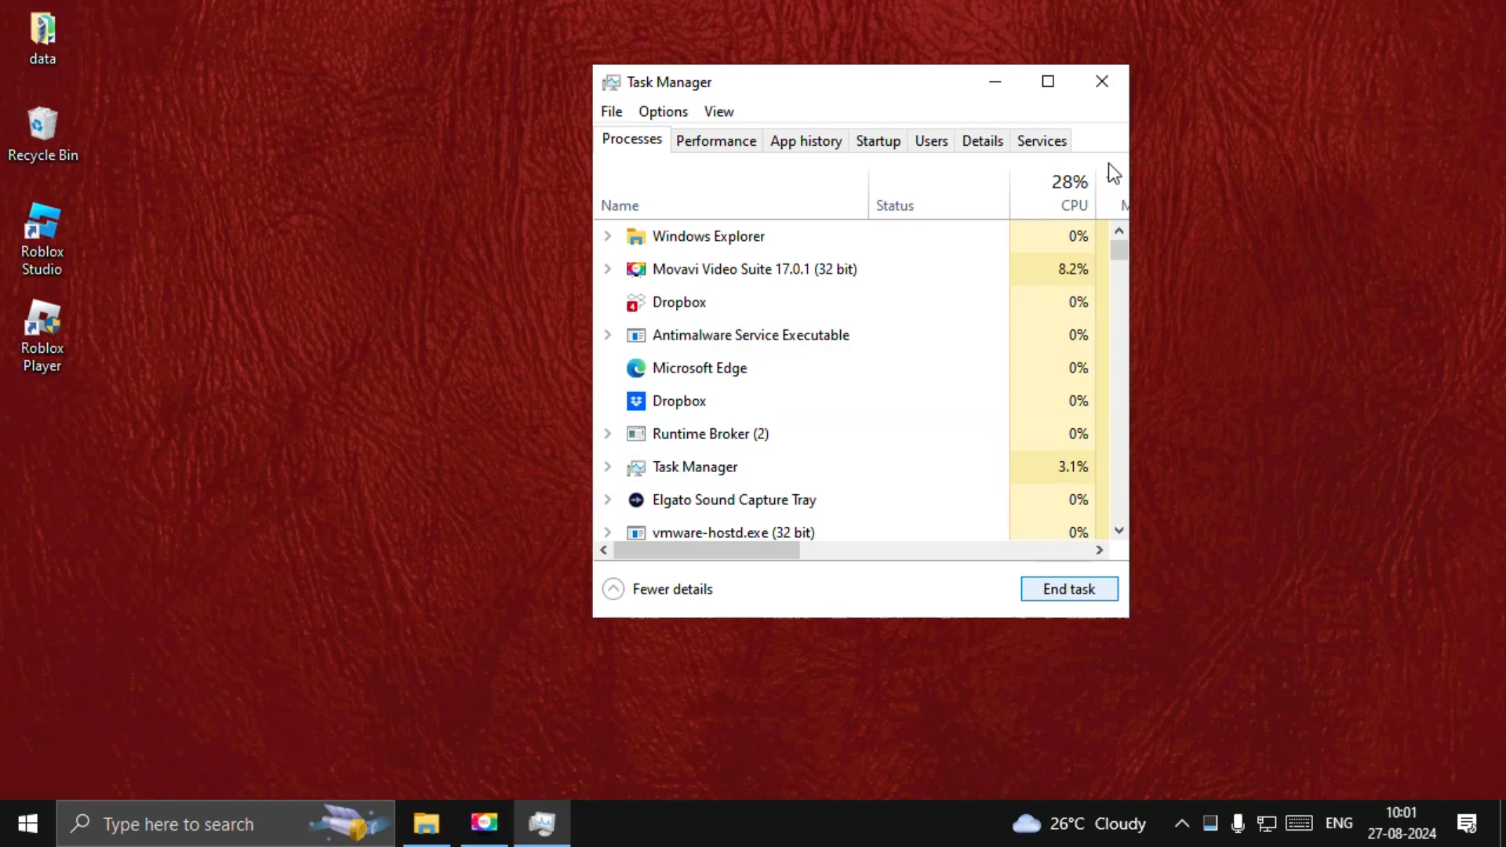
click(1101, 81)
text(%localappdata%)
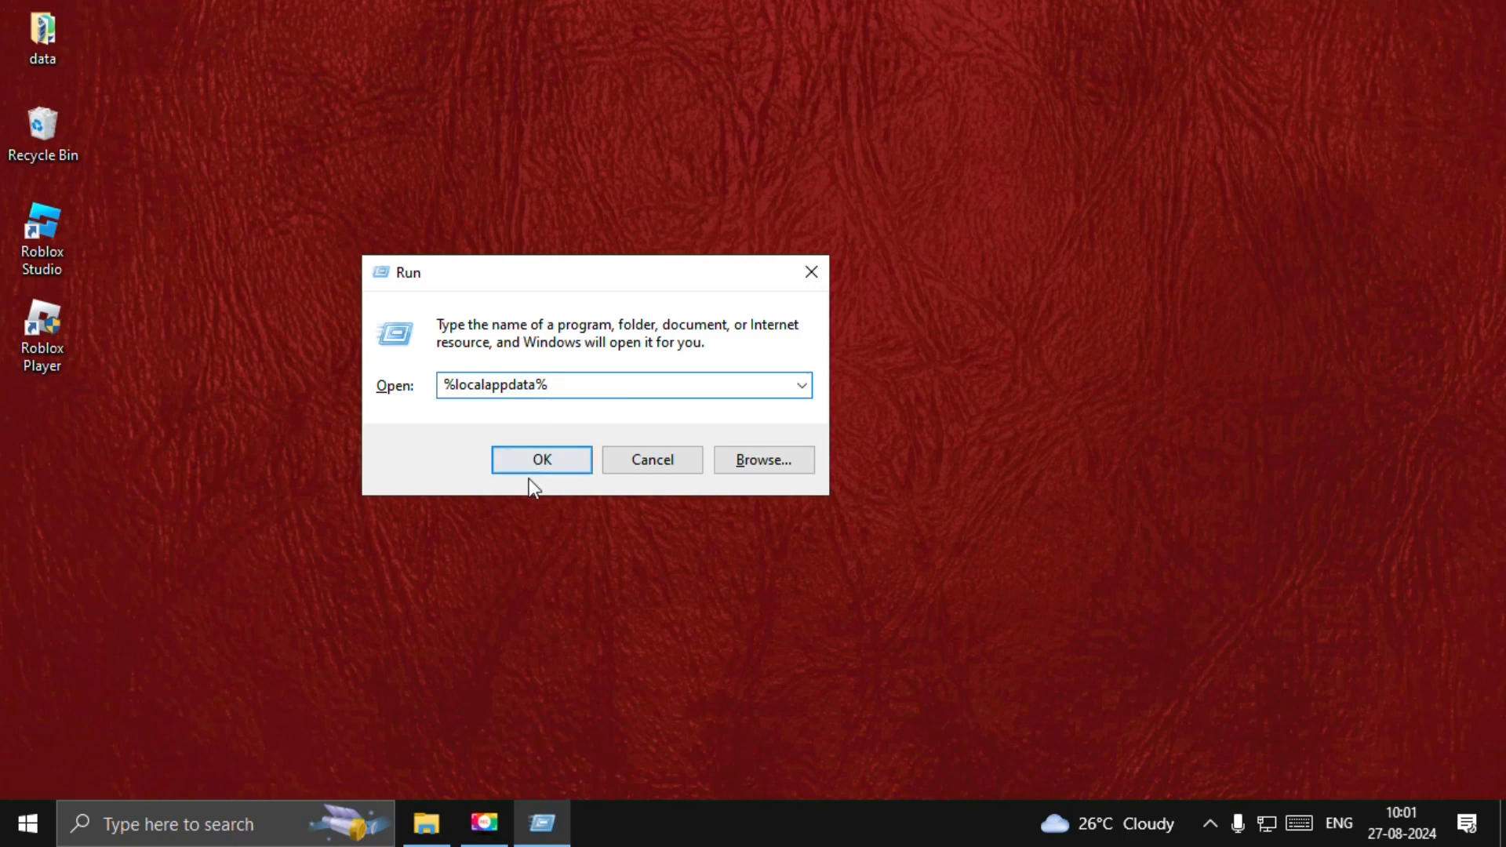
Step: Delete everything in %localappdata%\Temp, skipping the file still in use by Dropbox
click(540, 459)
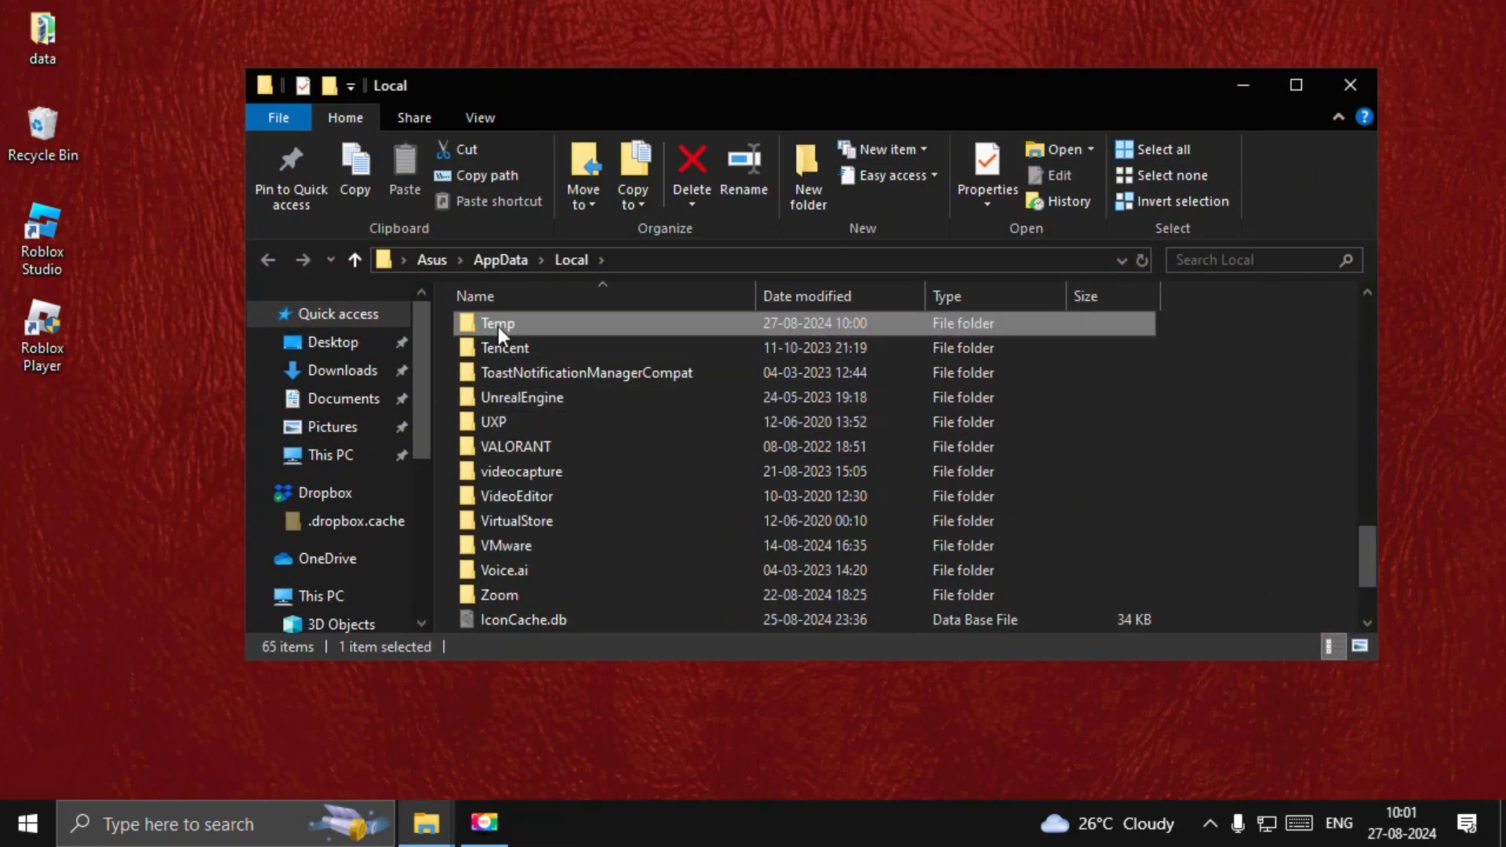
double_click(497, 322)
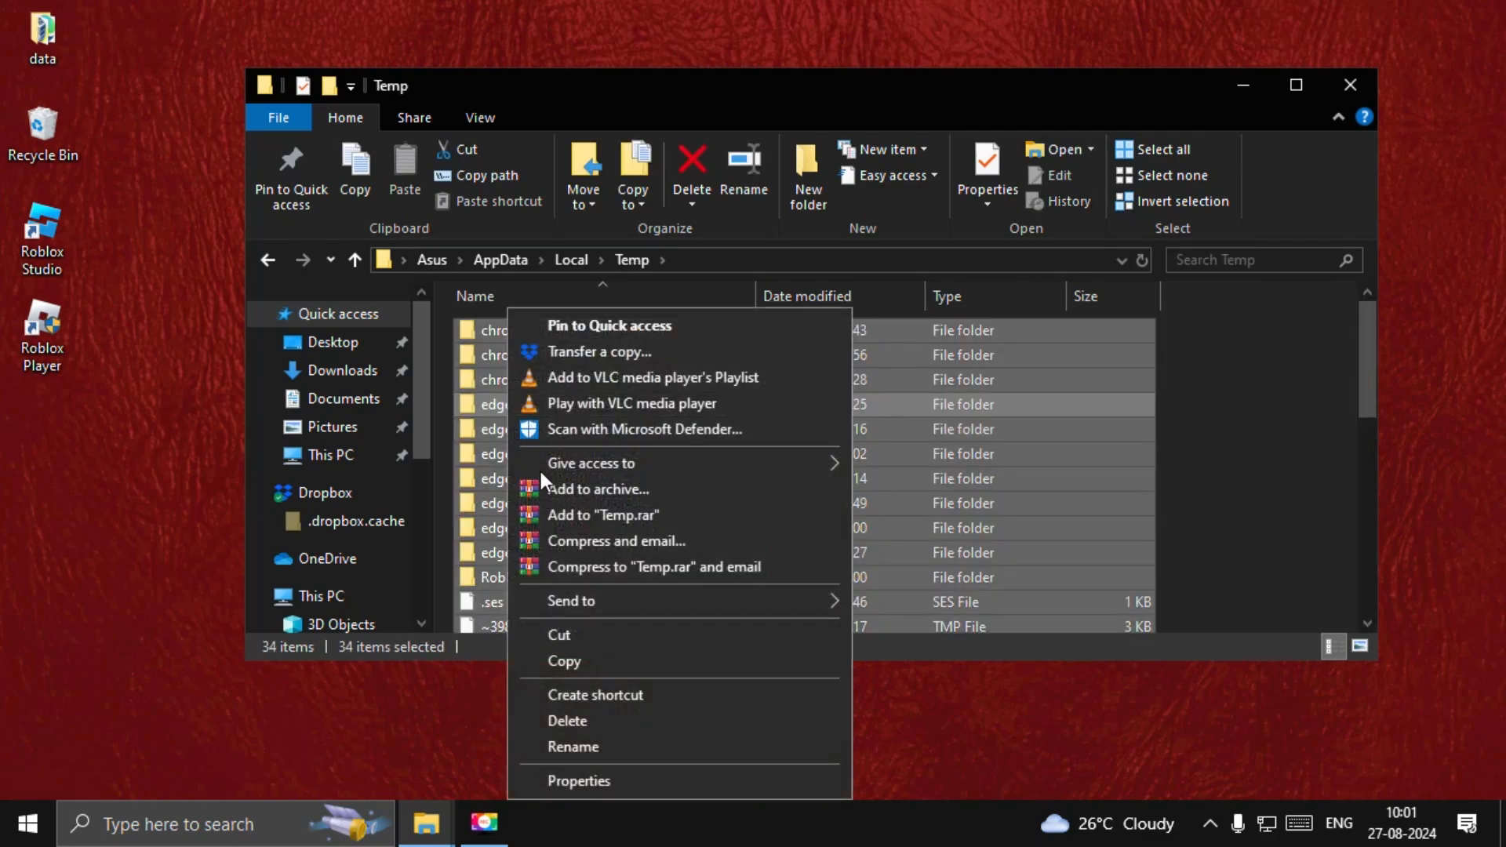
click(566, 720)
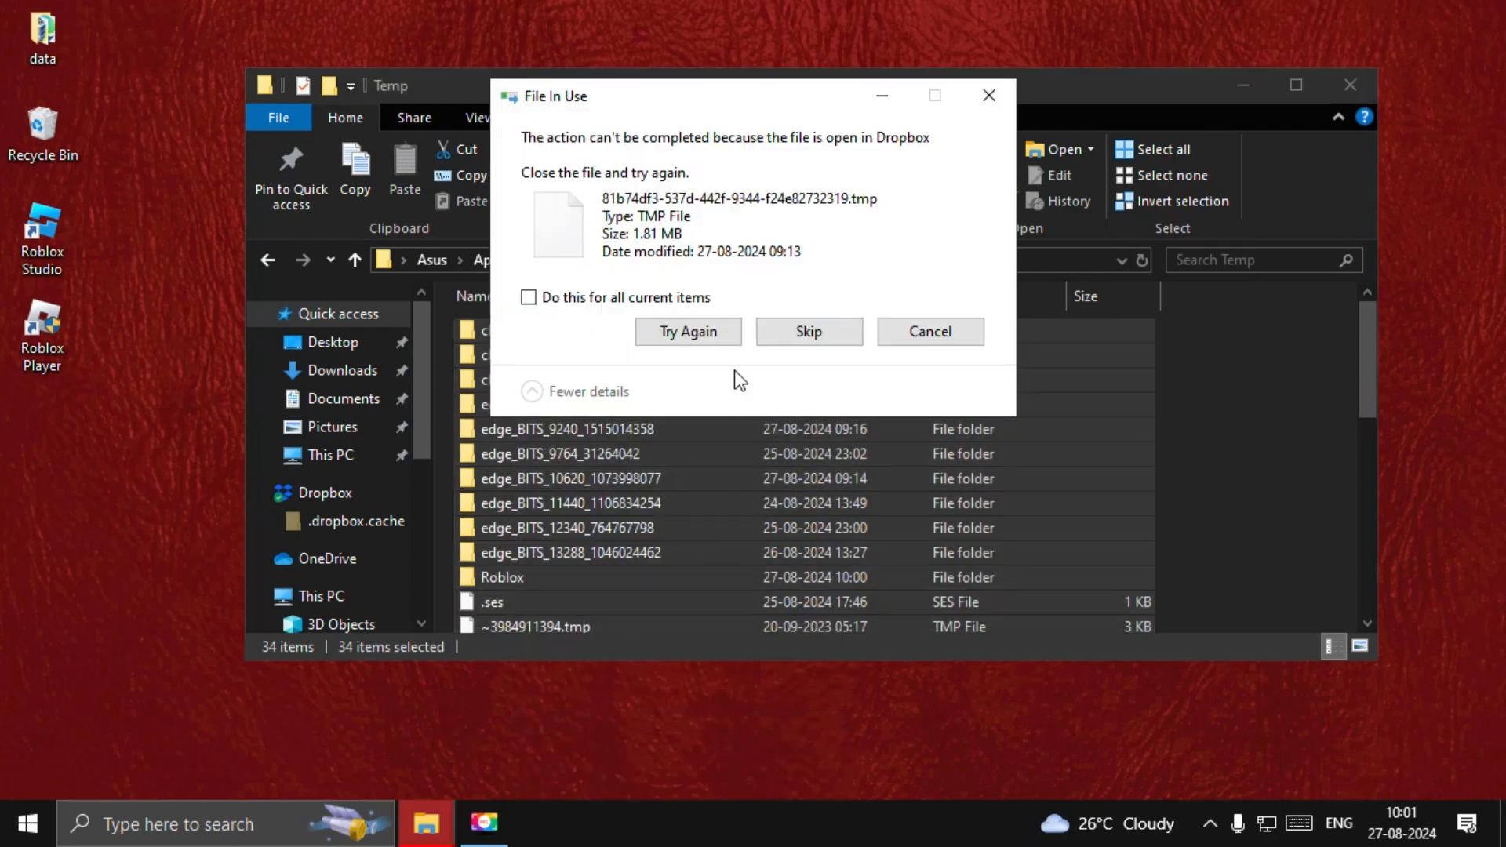
click(808, 331)
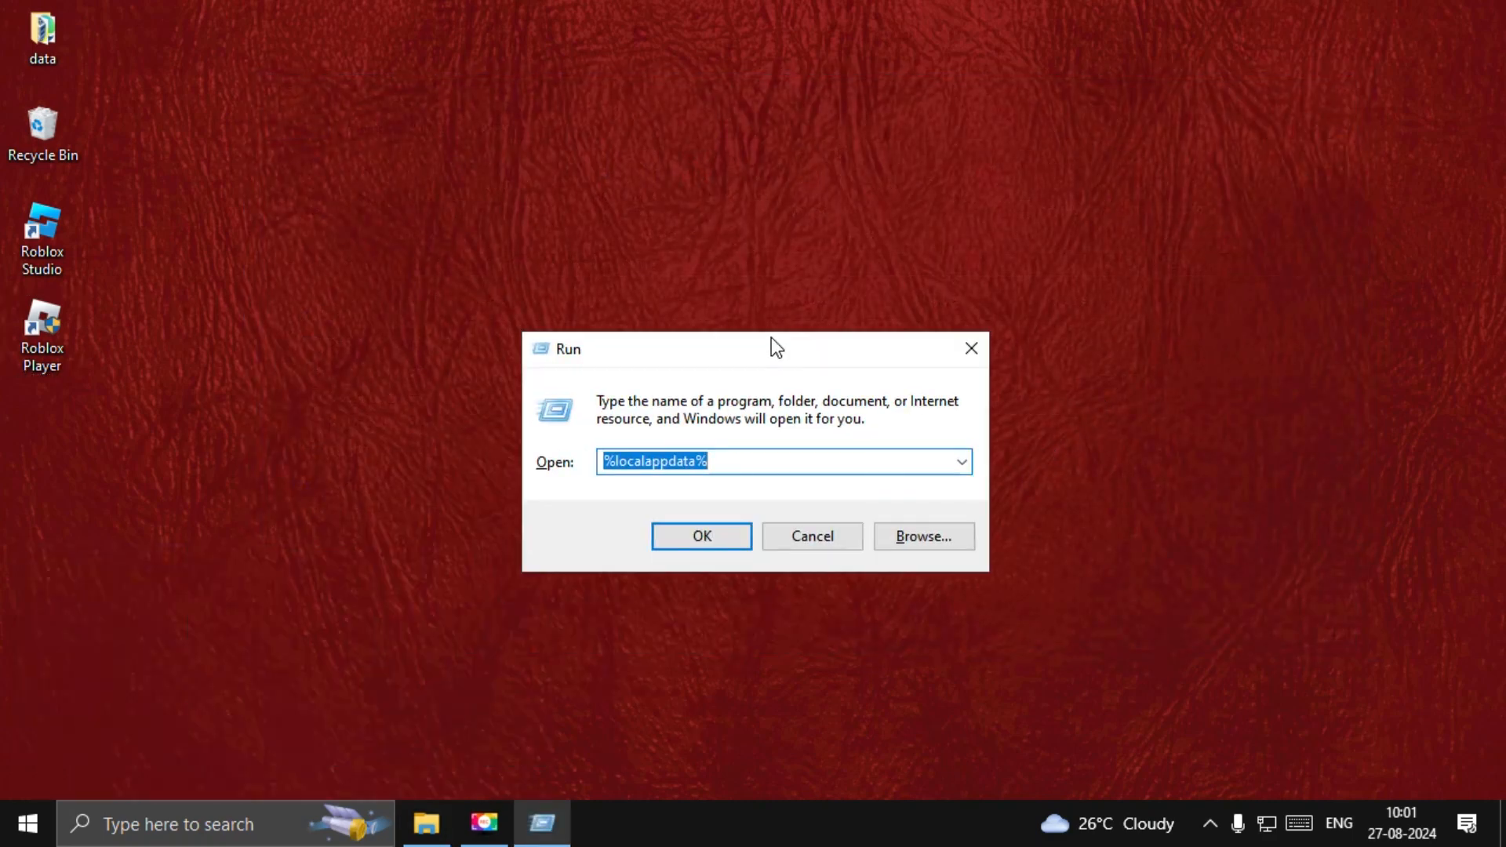
Step: Open services.msc and set the SysMain service's startup type to Disabled
text(services.msc)
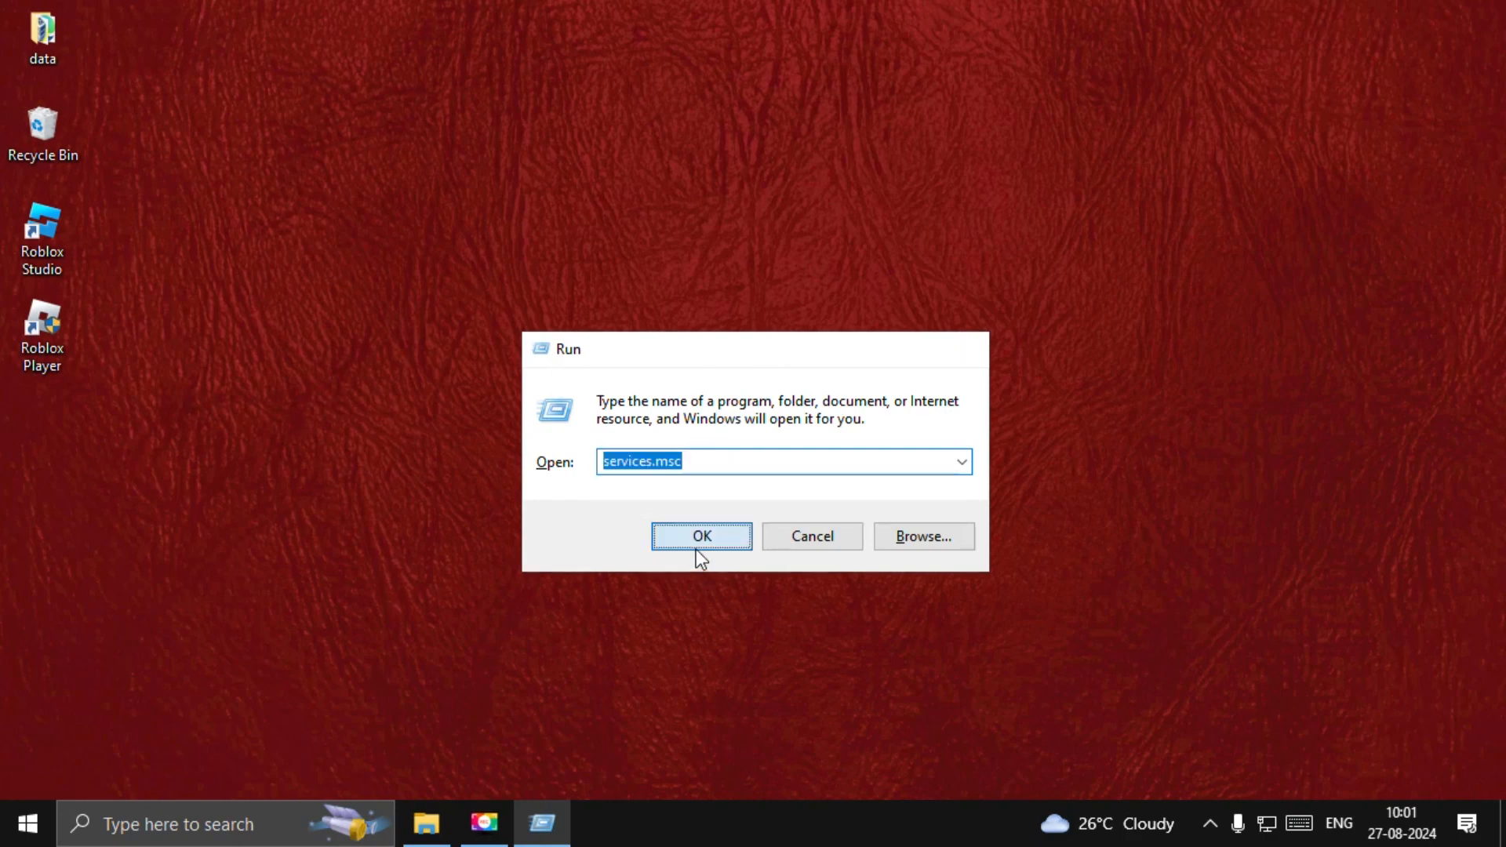
click(701, 536)
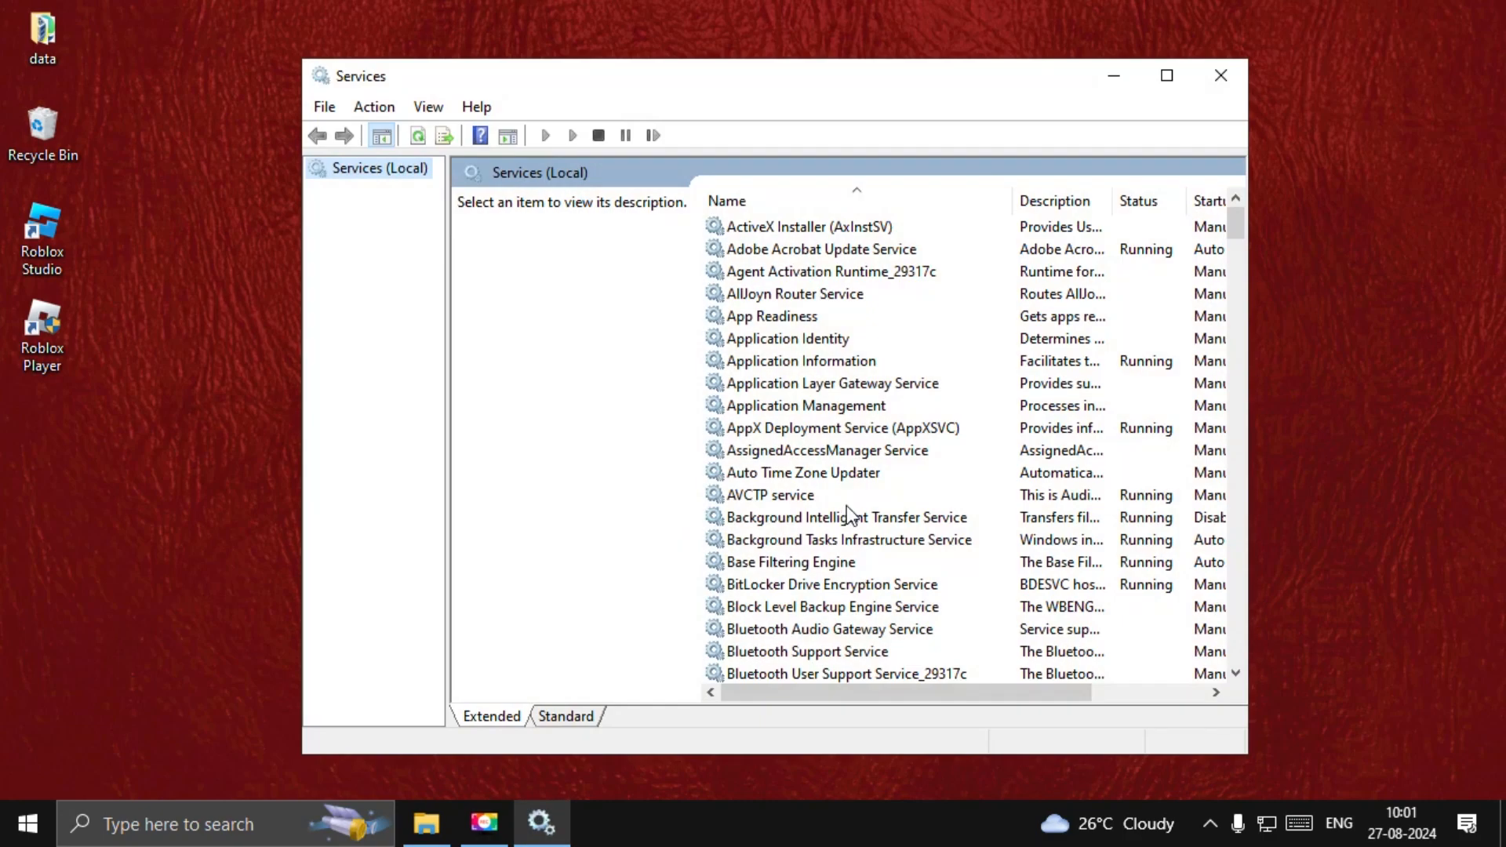
click(770, 493)
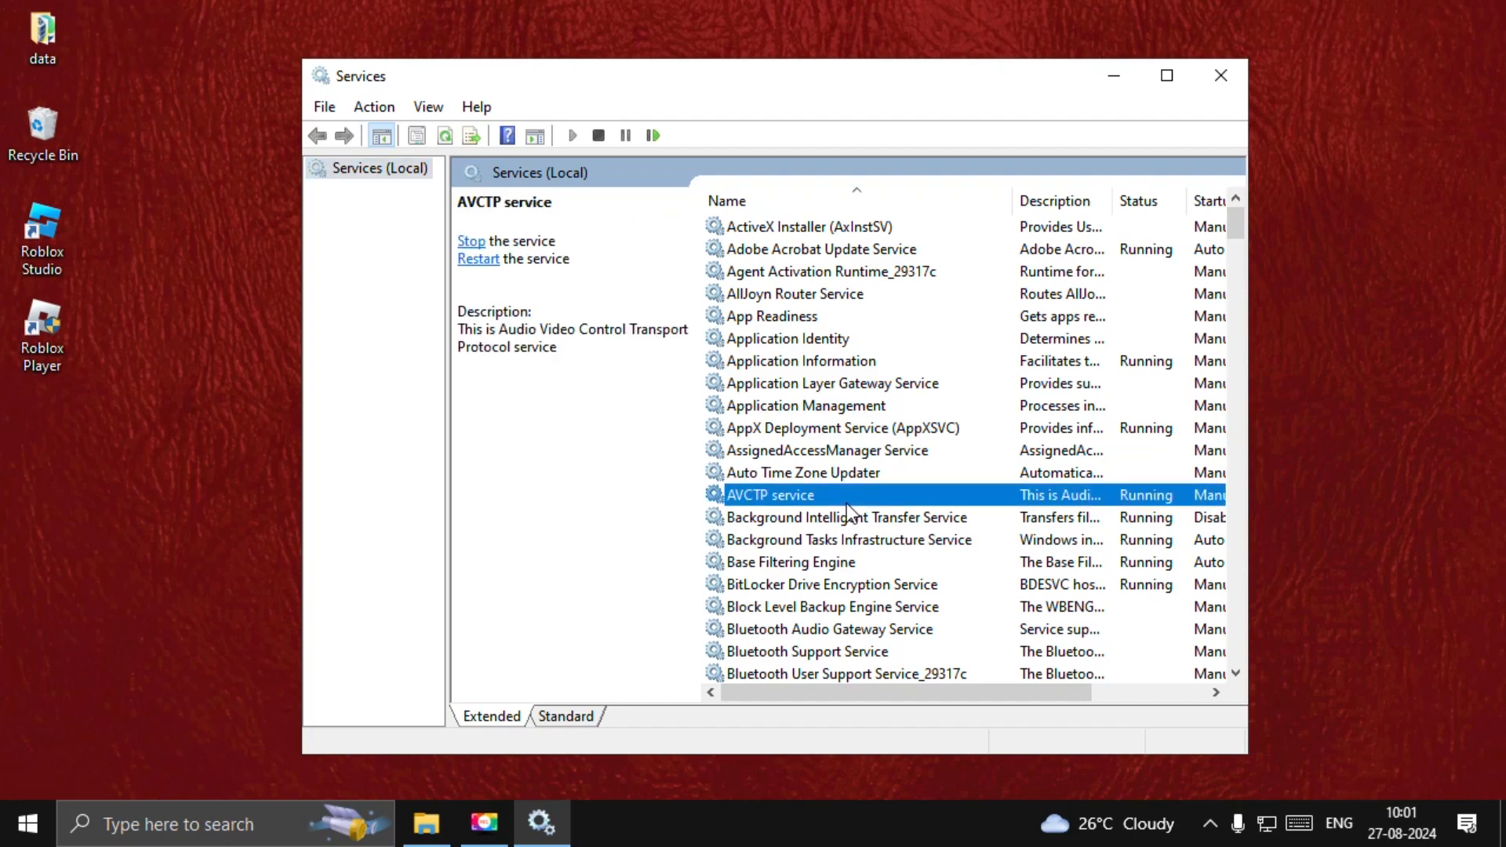
scroll(down, 3)
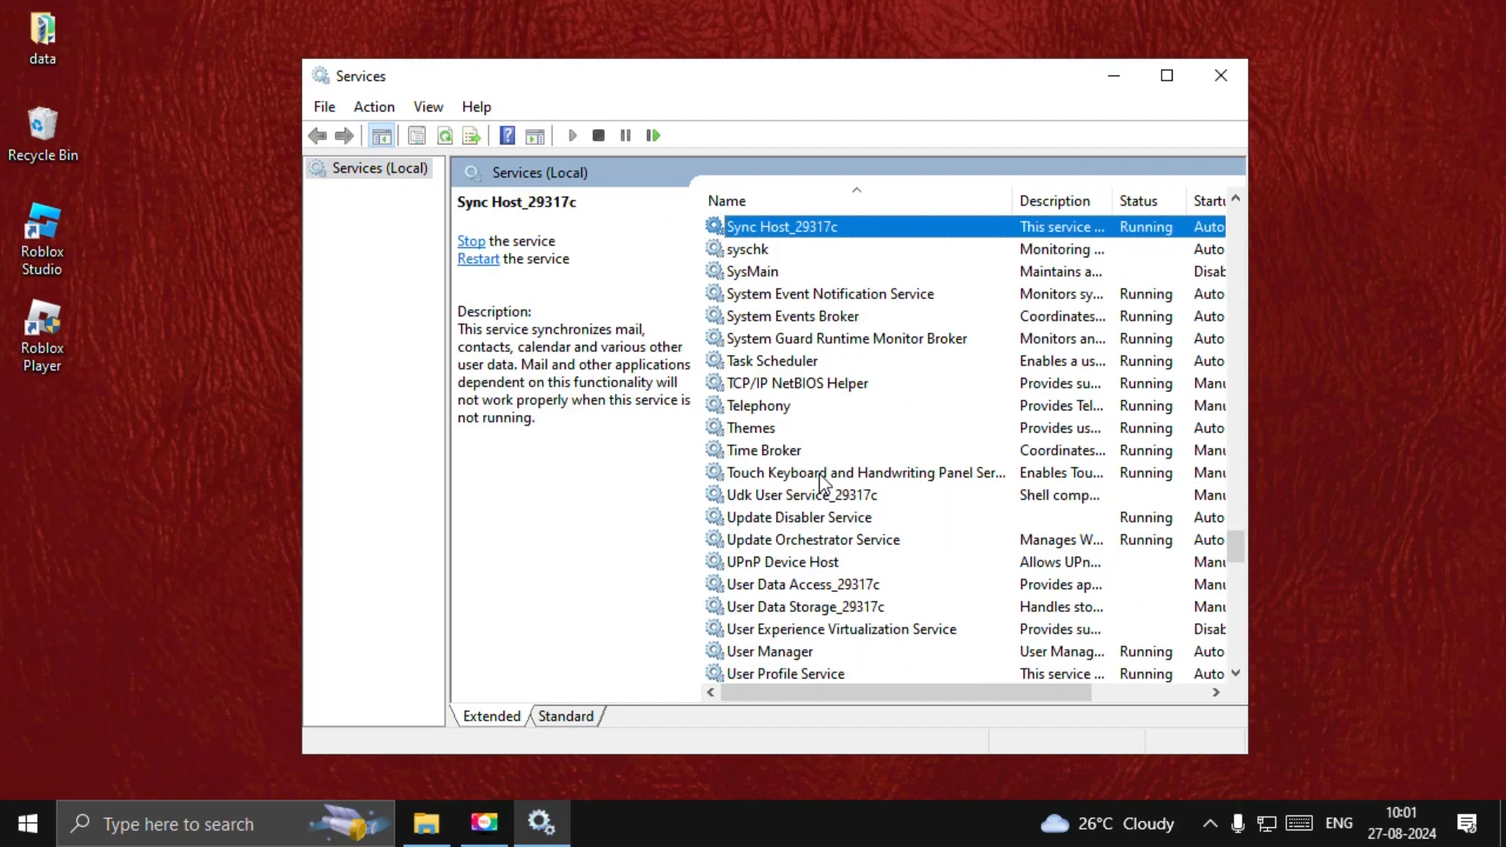
click(751, 270)
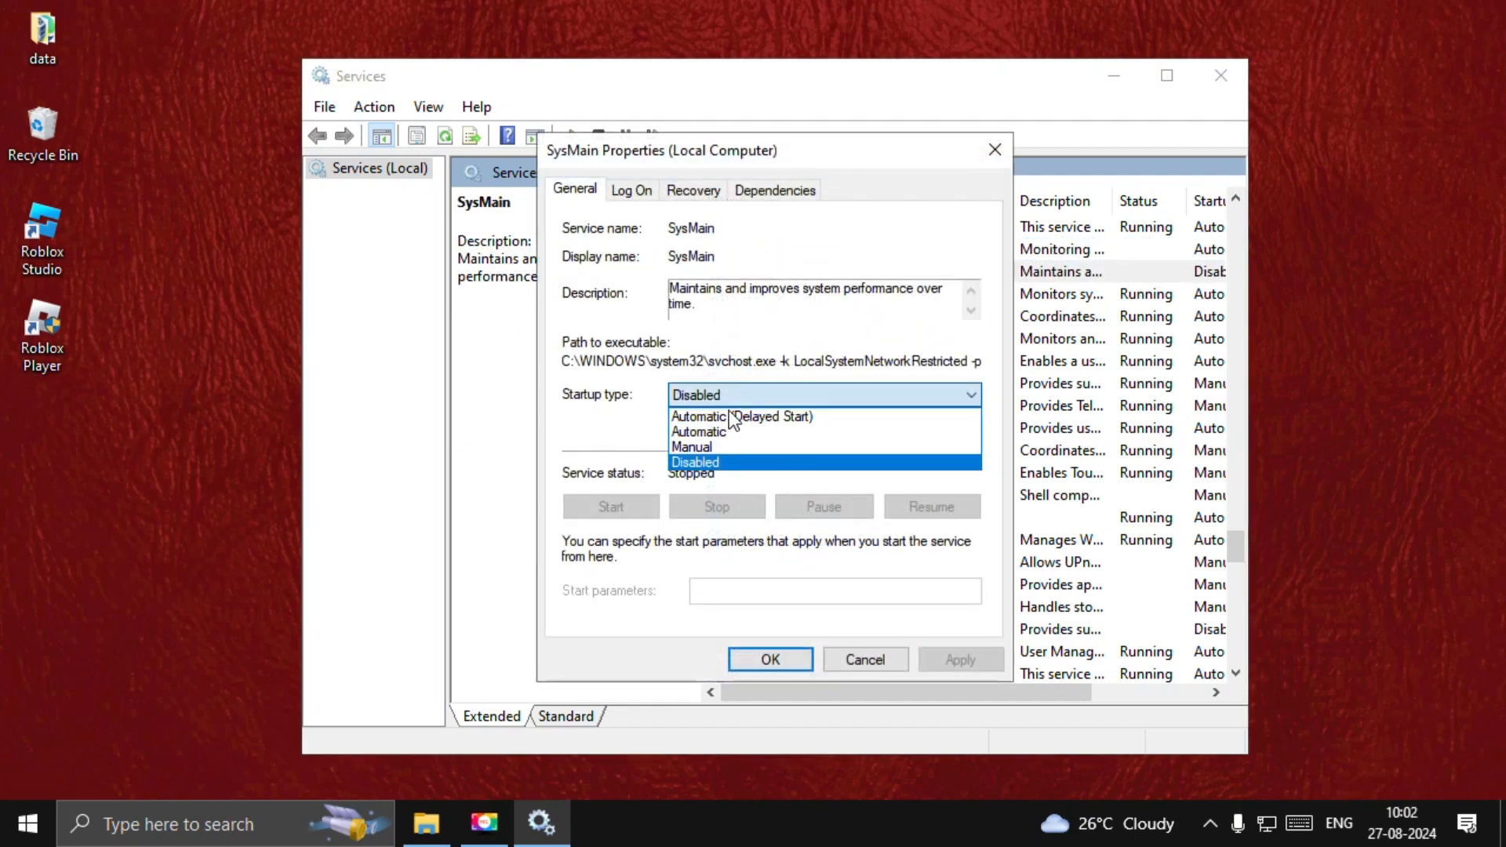
click(693, 462)
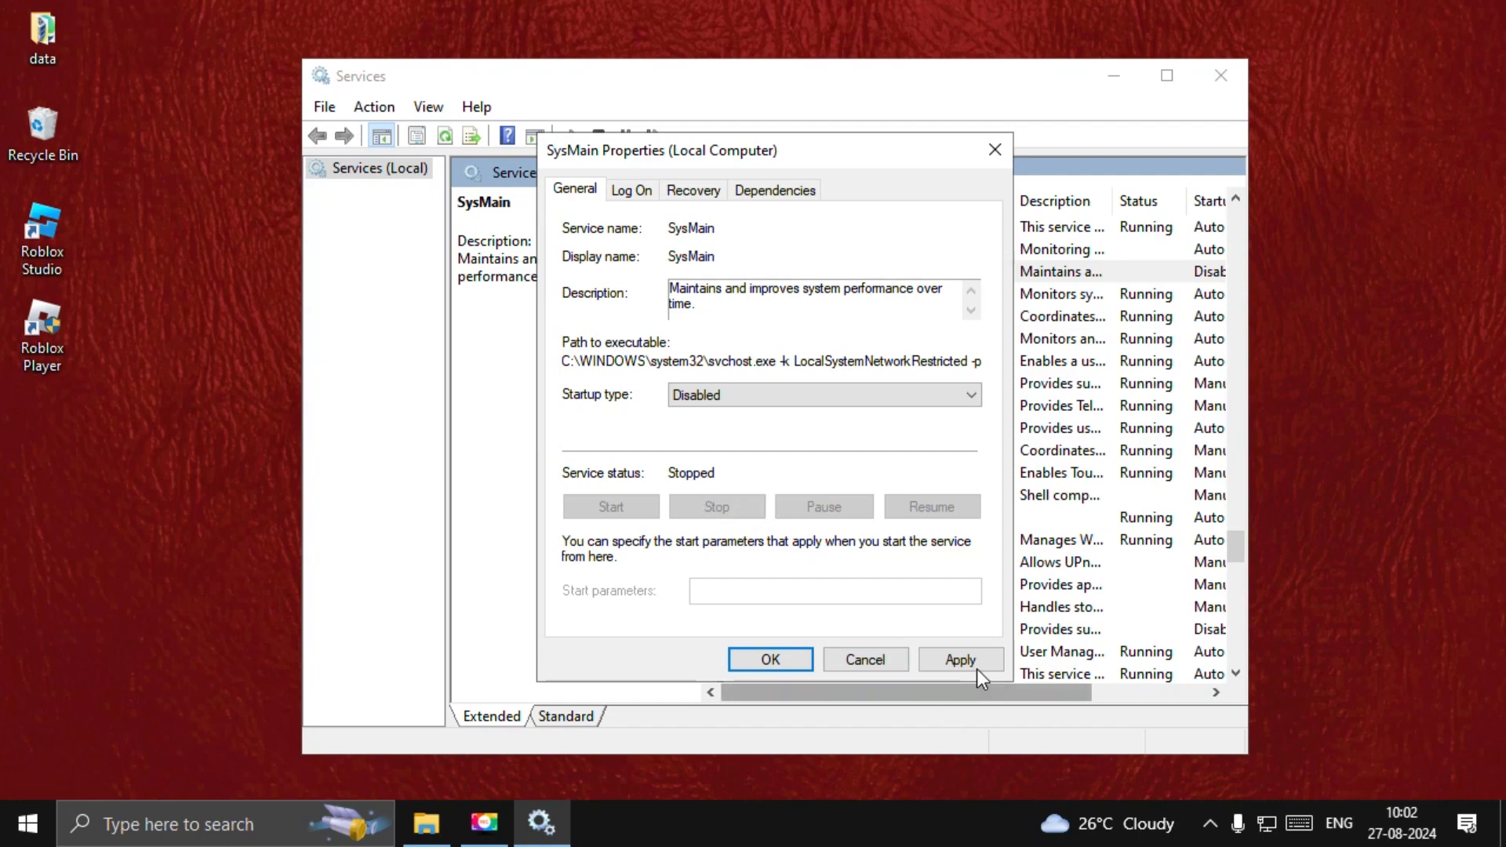
click(770, 659)
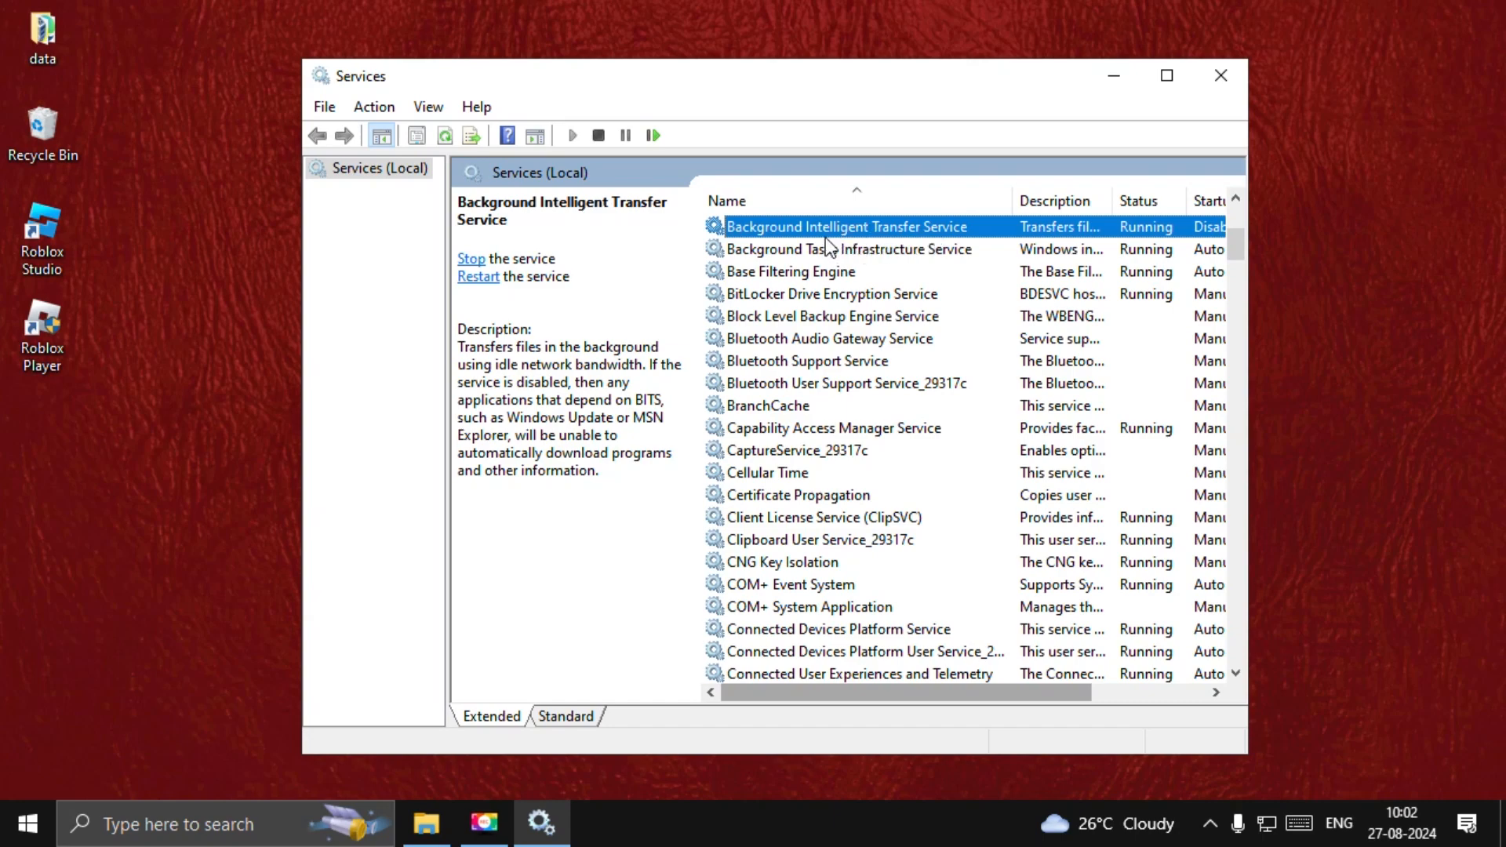
Step: Stop Background Intelligent Transfer Service, confirm its properties, and close Services
double_click(845, 226)
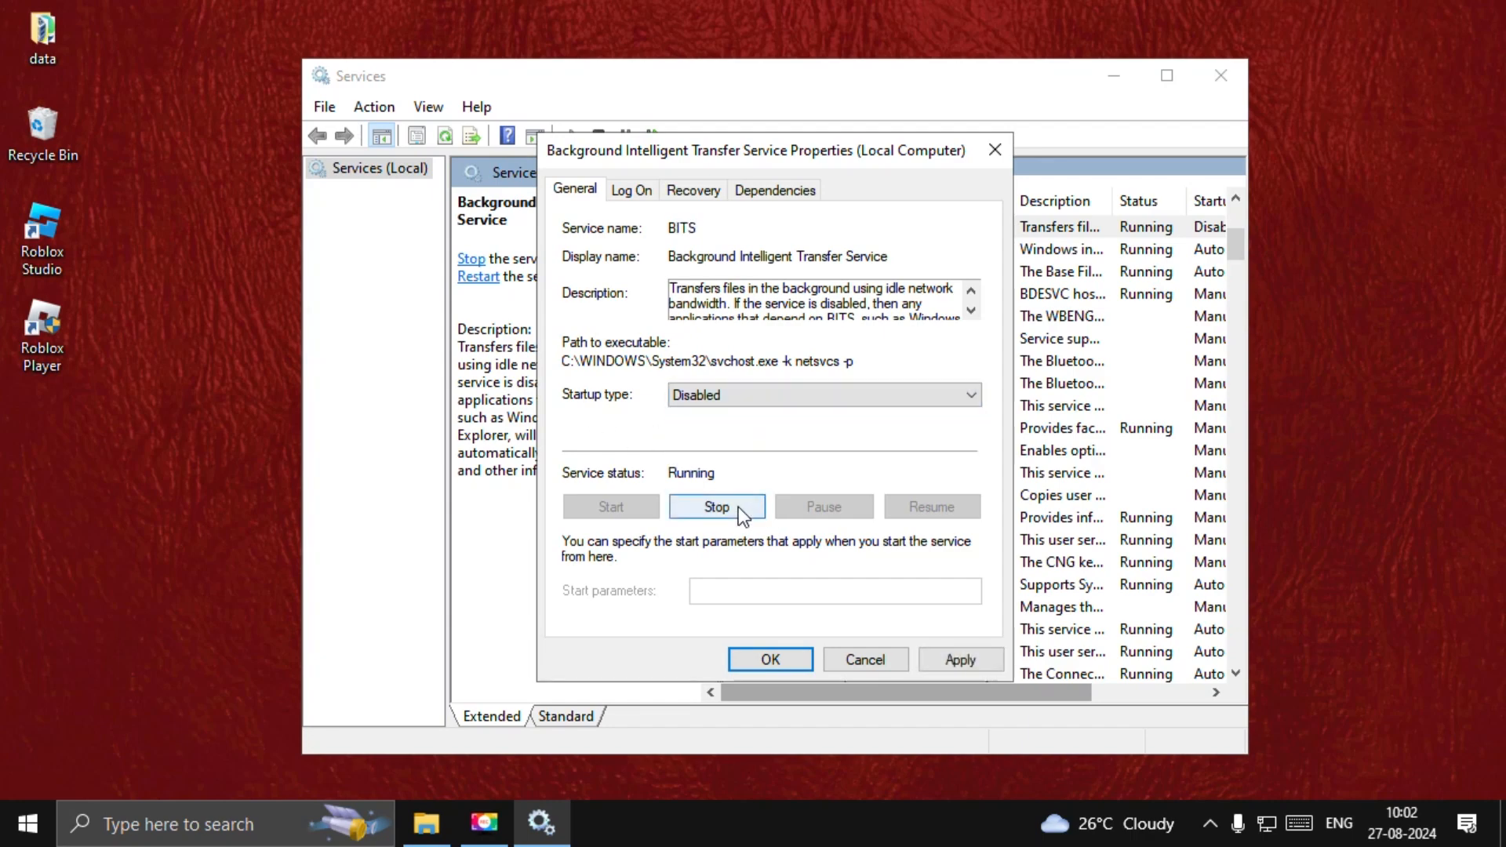
click(716, 506)
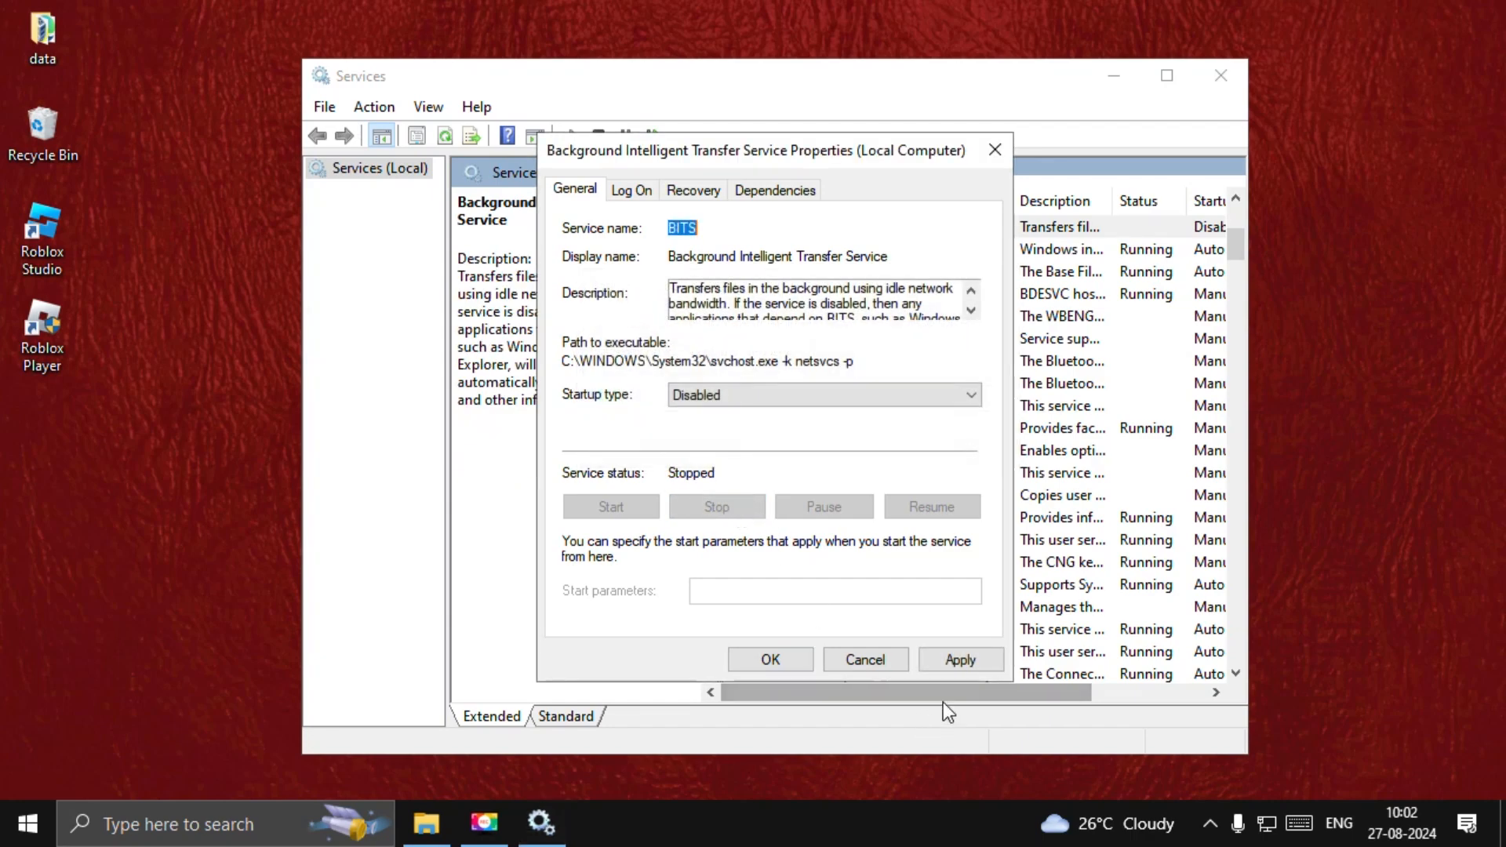
click(864, 659)
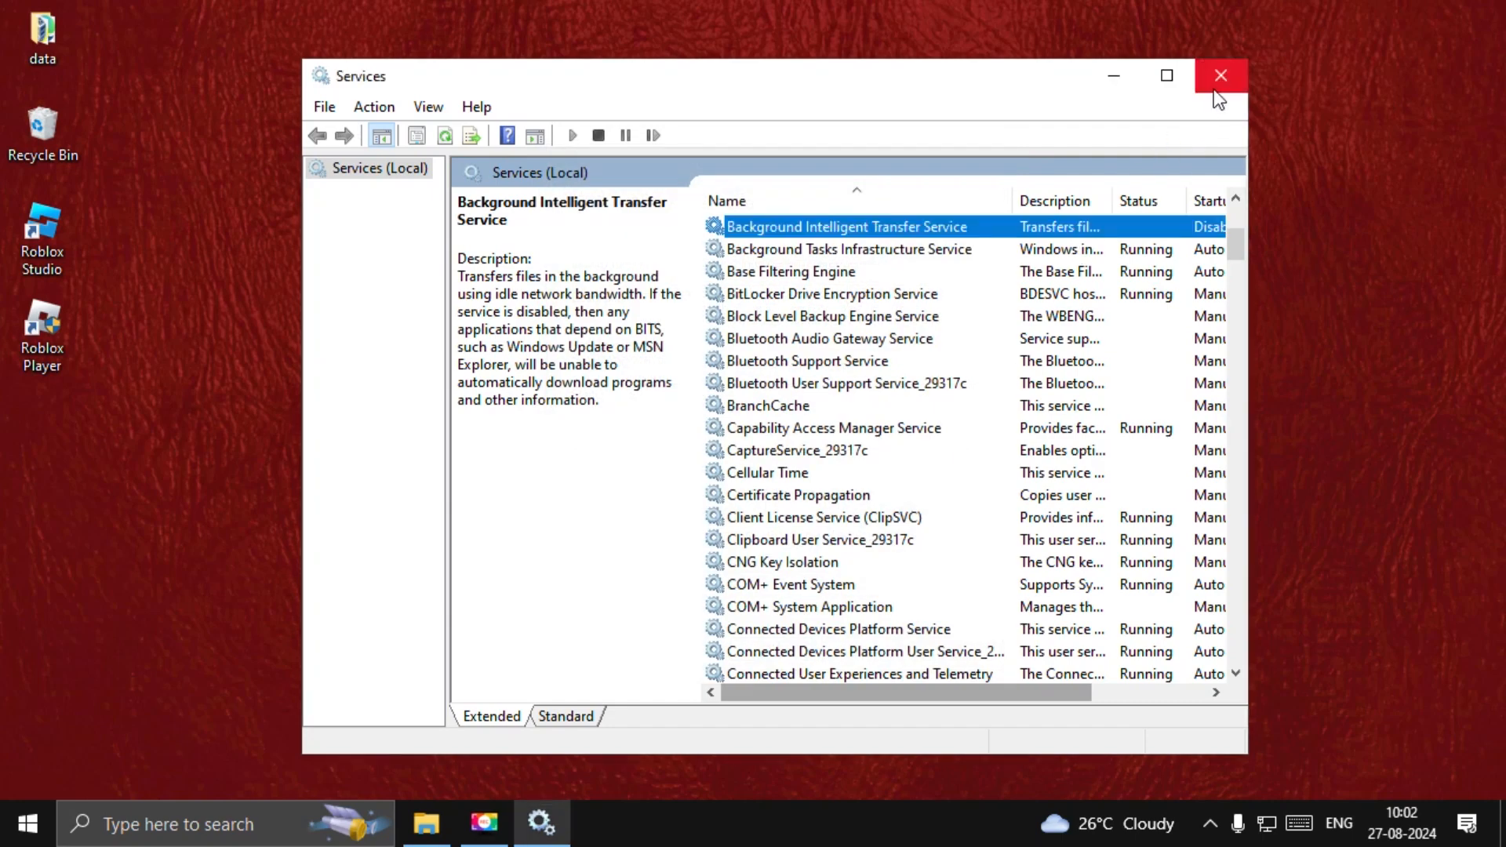
click(1221, 76)
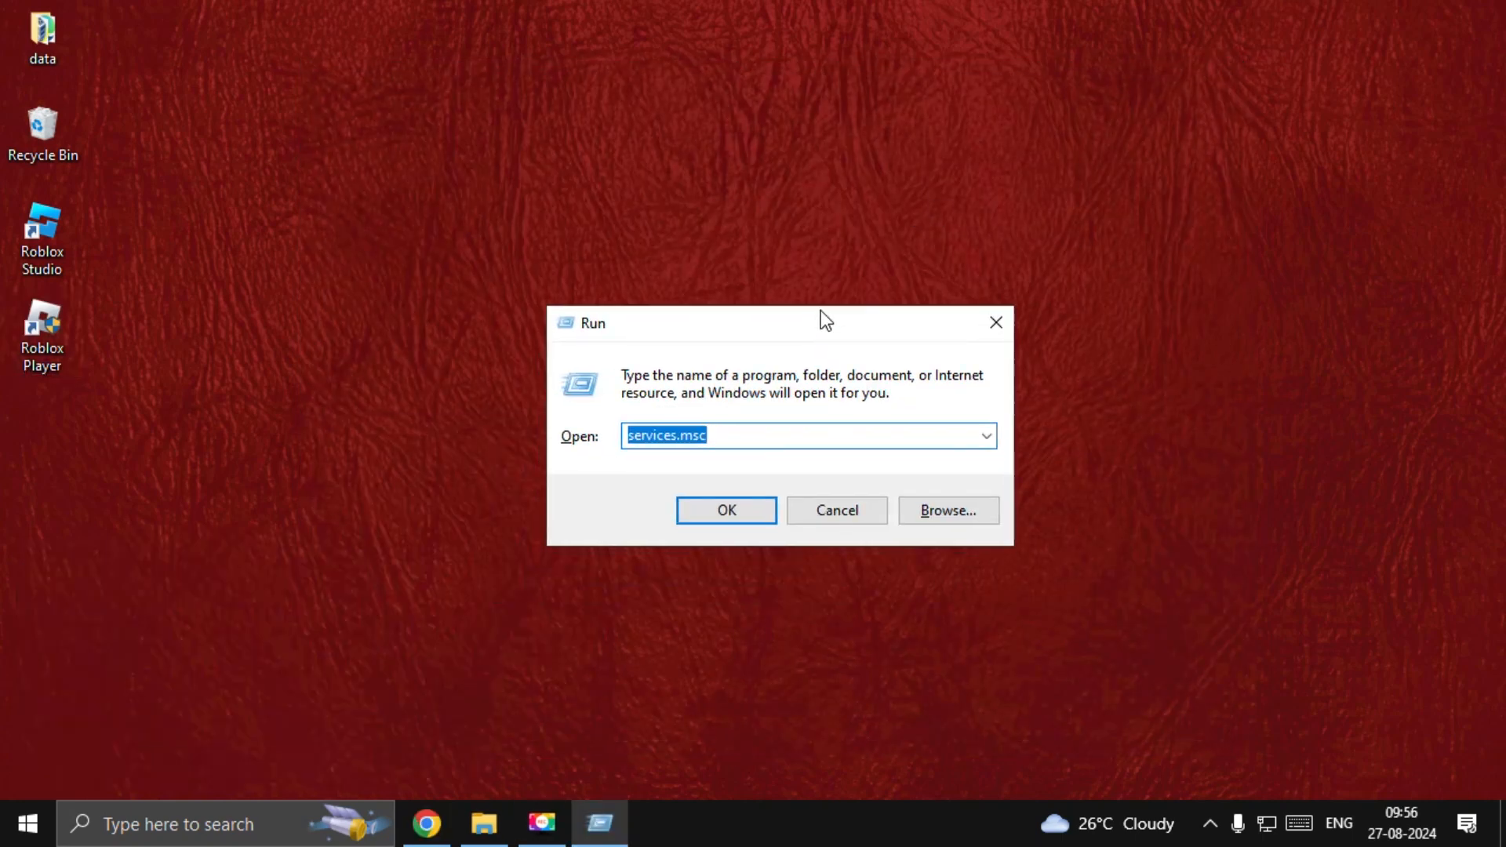
Step: Open Registry Editor at HKLM\SYSTEM\CurrentControlSet\Control\Session Manager\Memory Management
text(r)
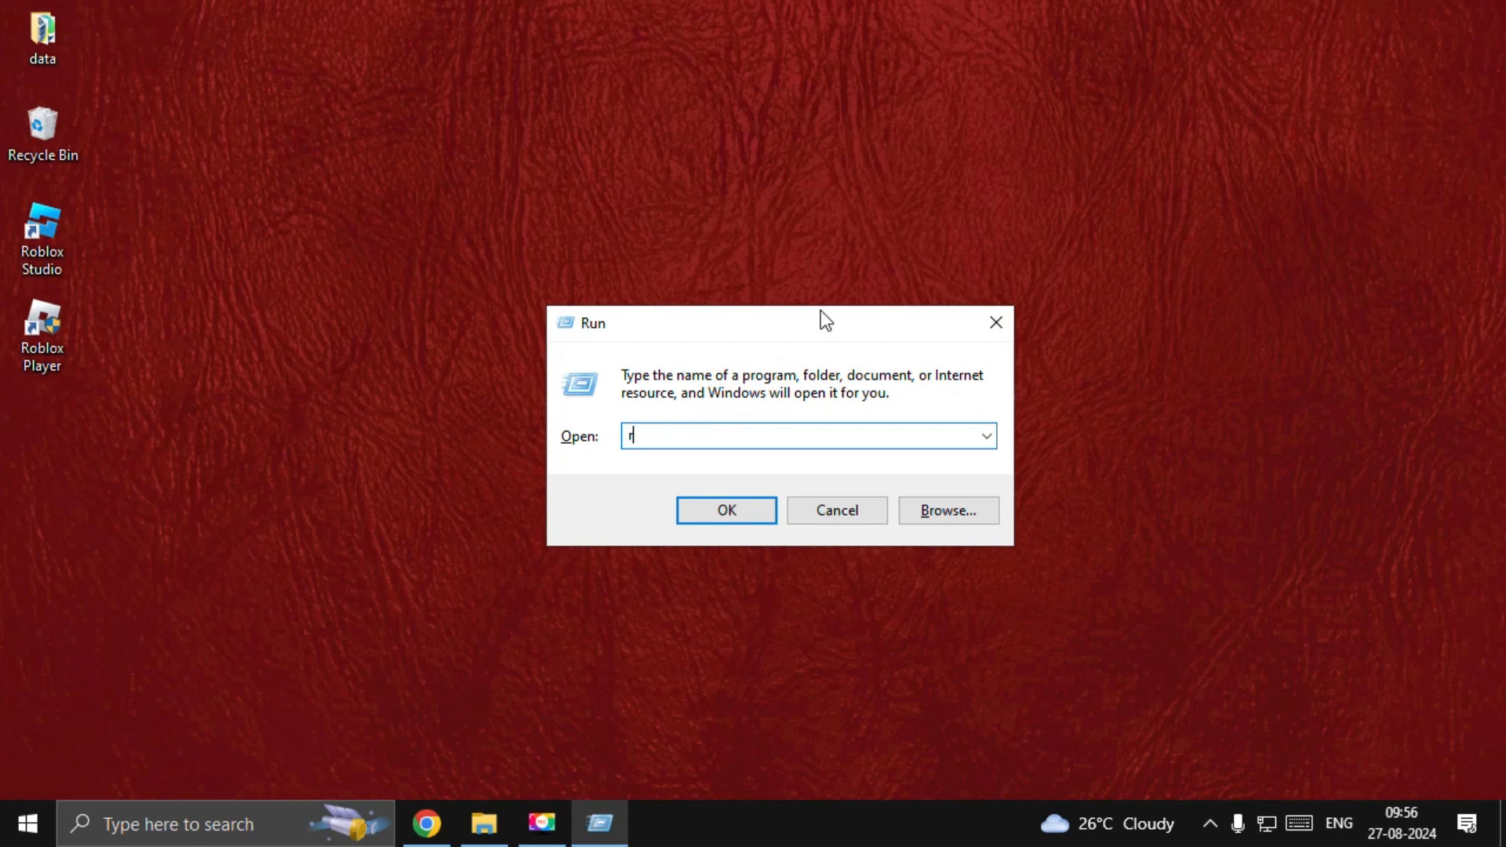
click(724, 510)
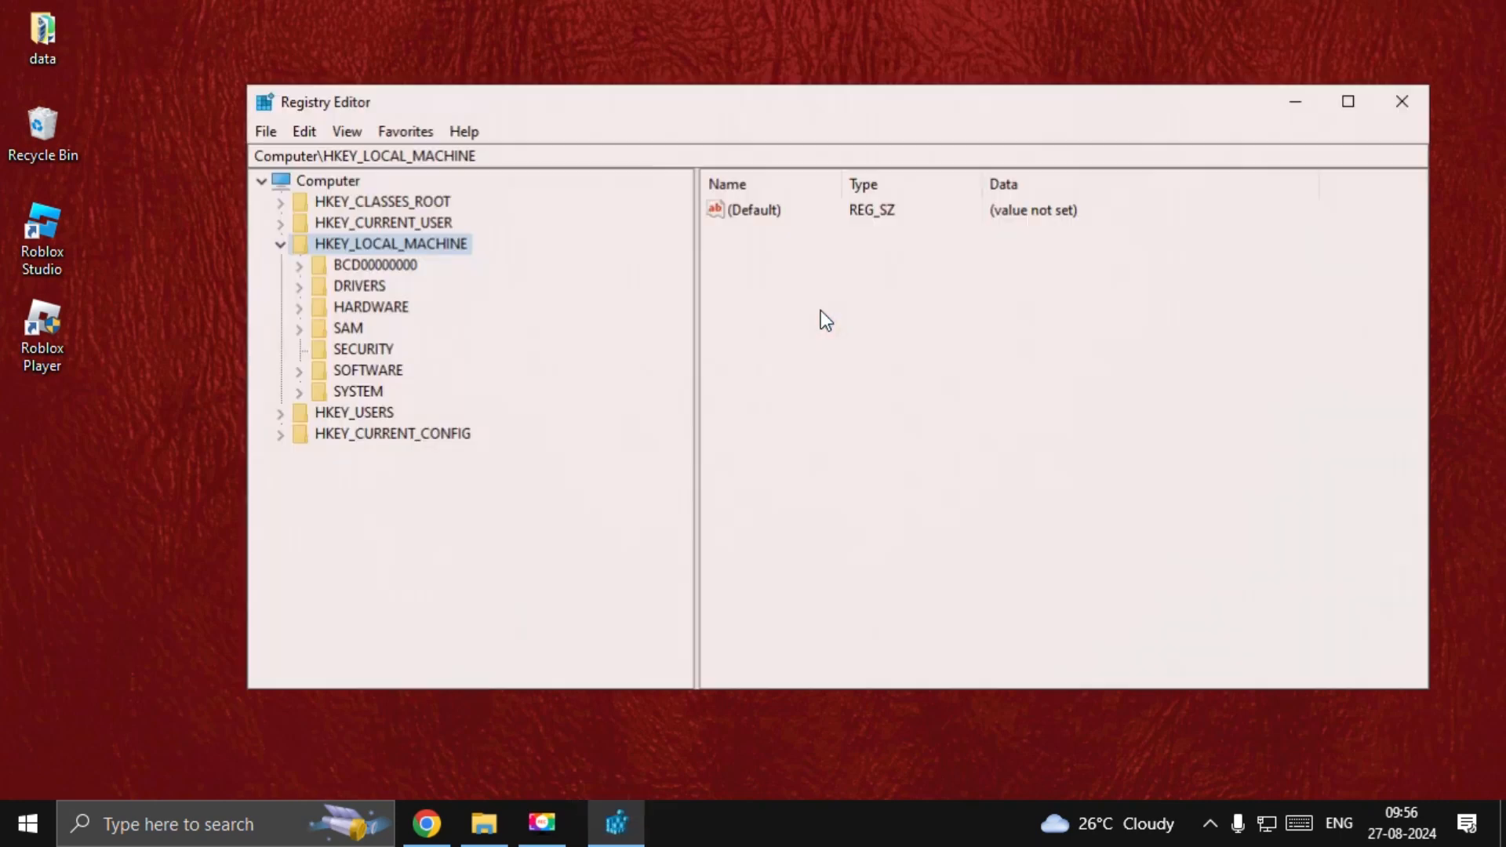
click(279, 243)
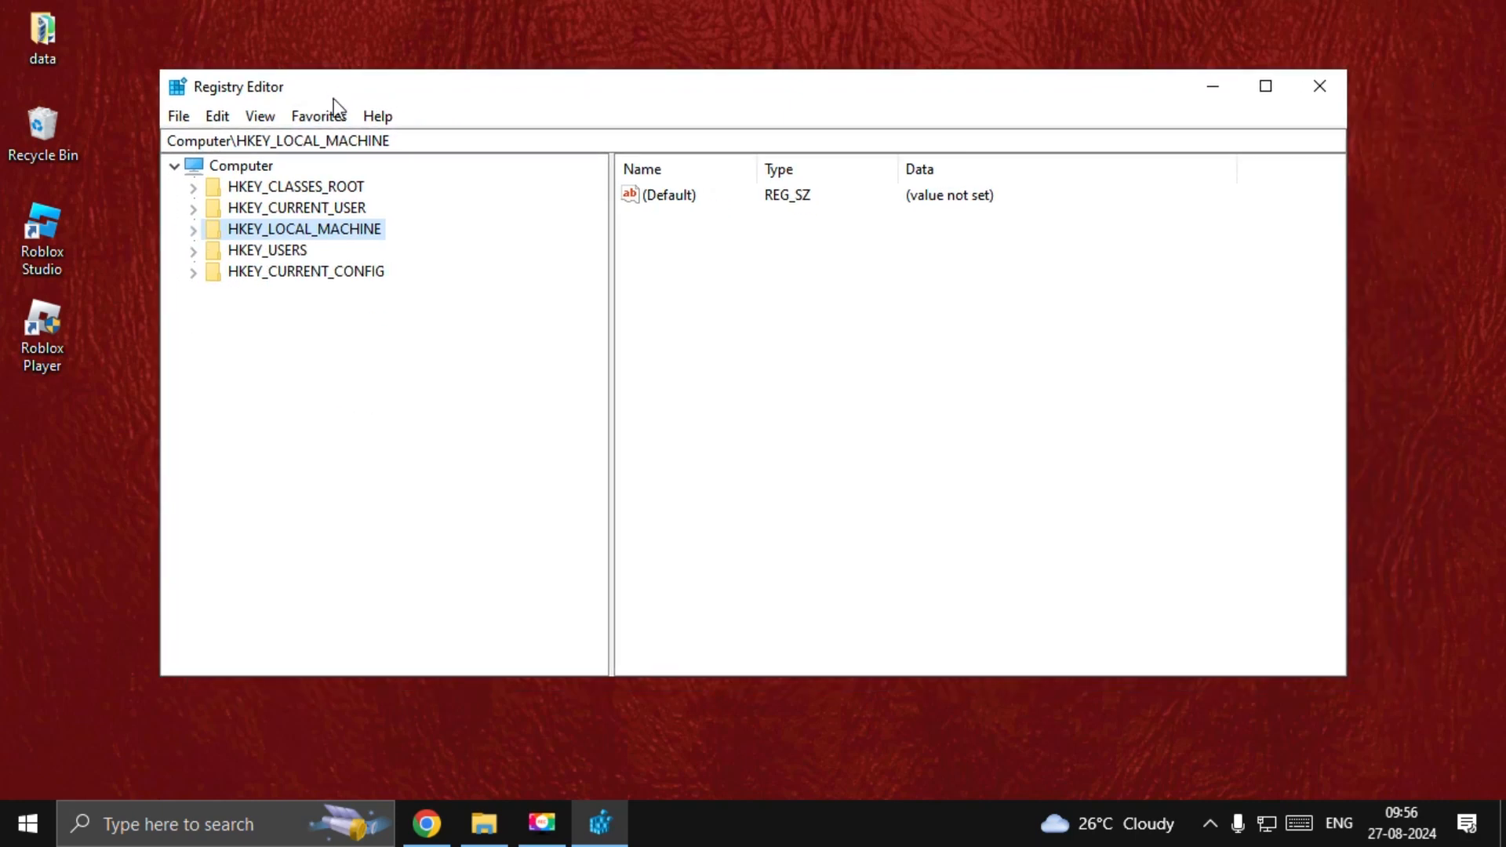
mouse_move(211, 245)
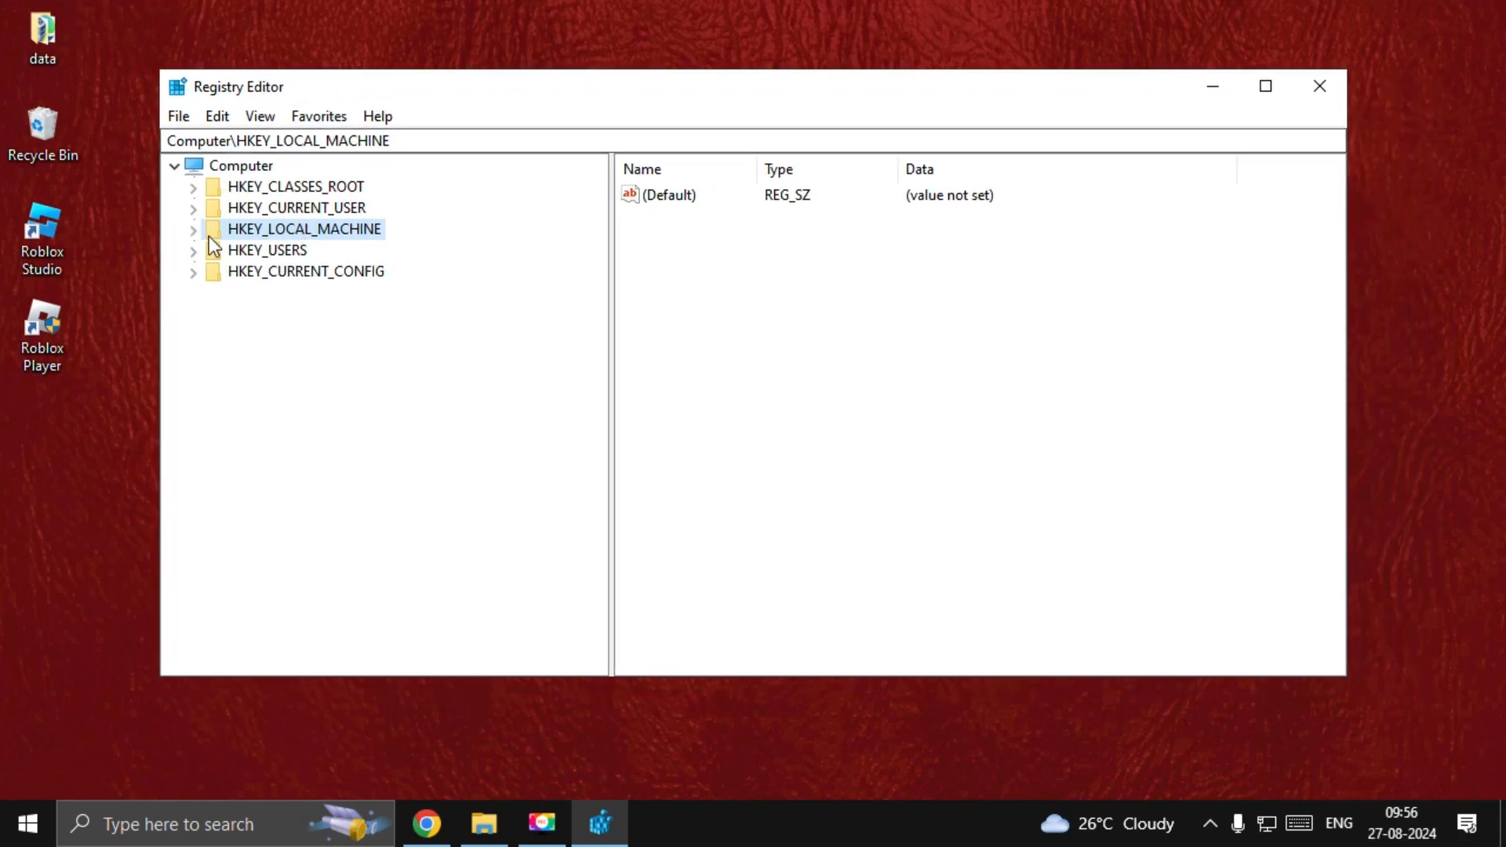
click(193, 228)
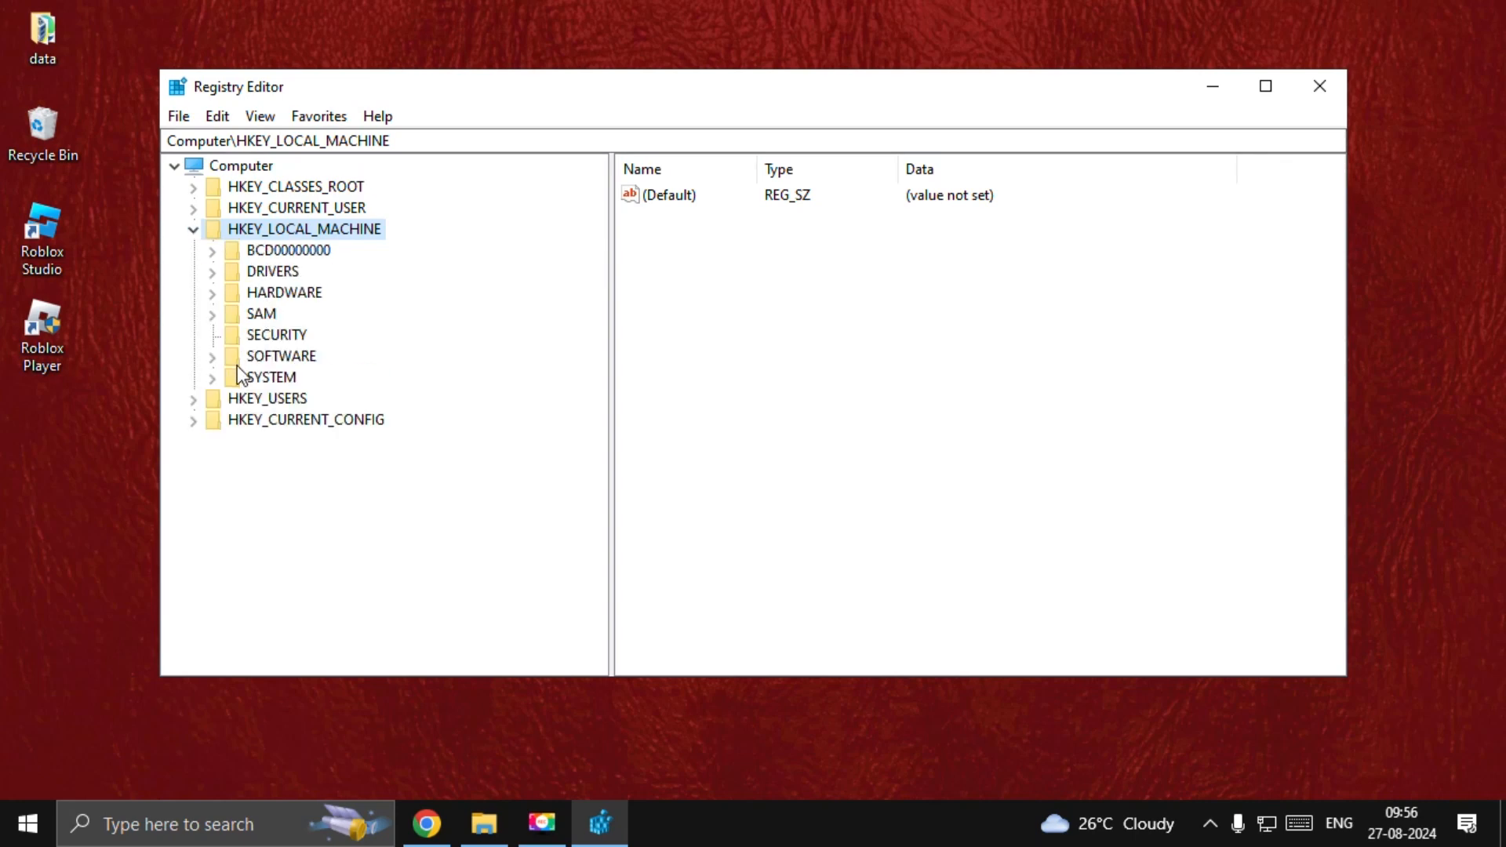
click(210, 377)
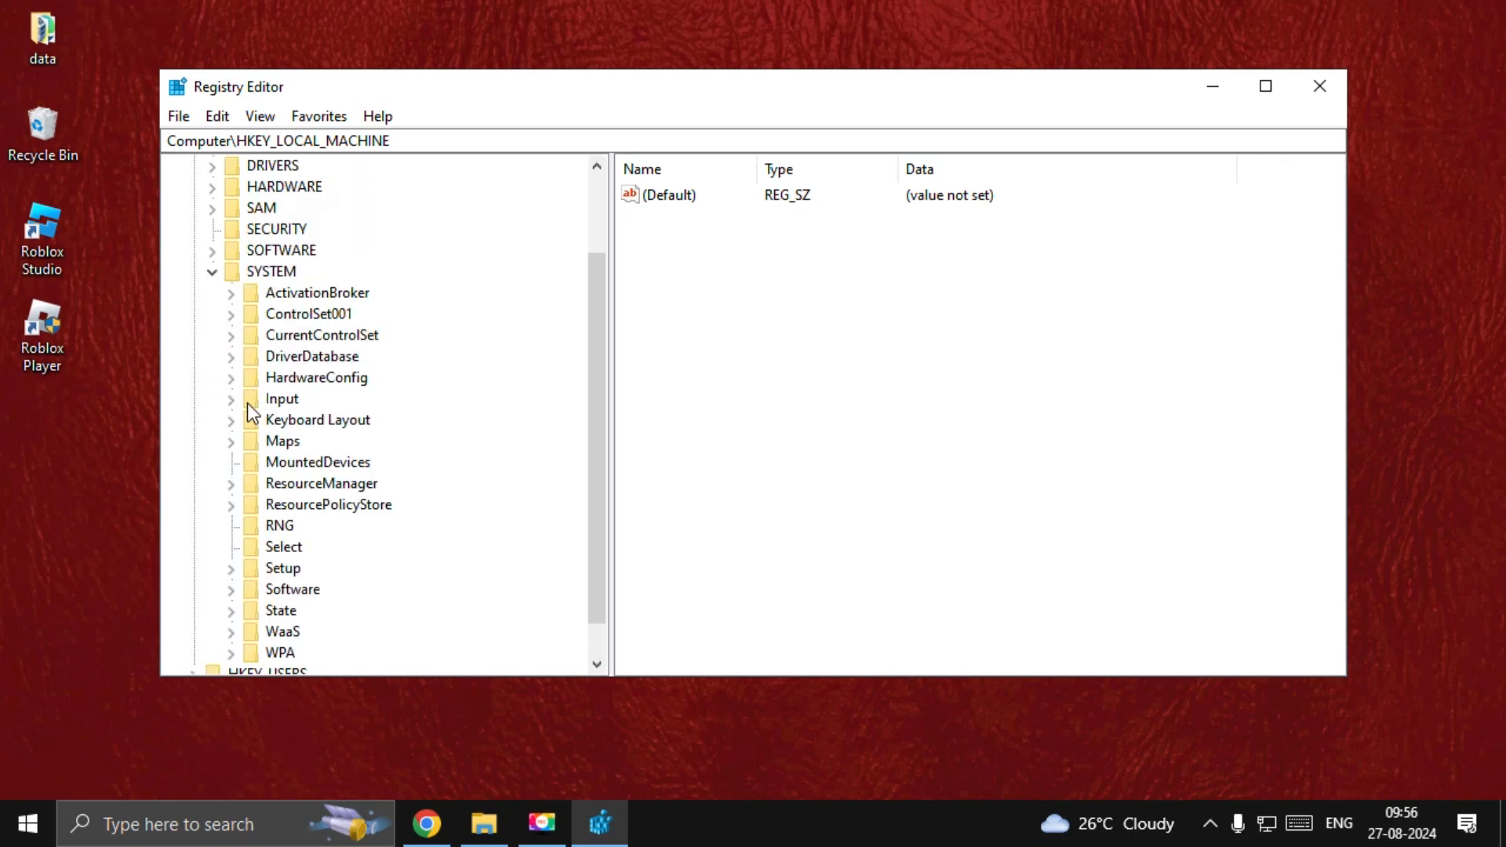
mouse_move(248, 351)
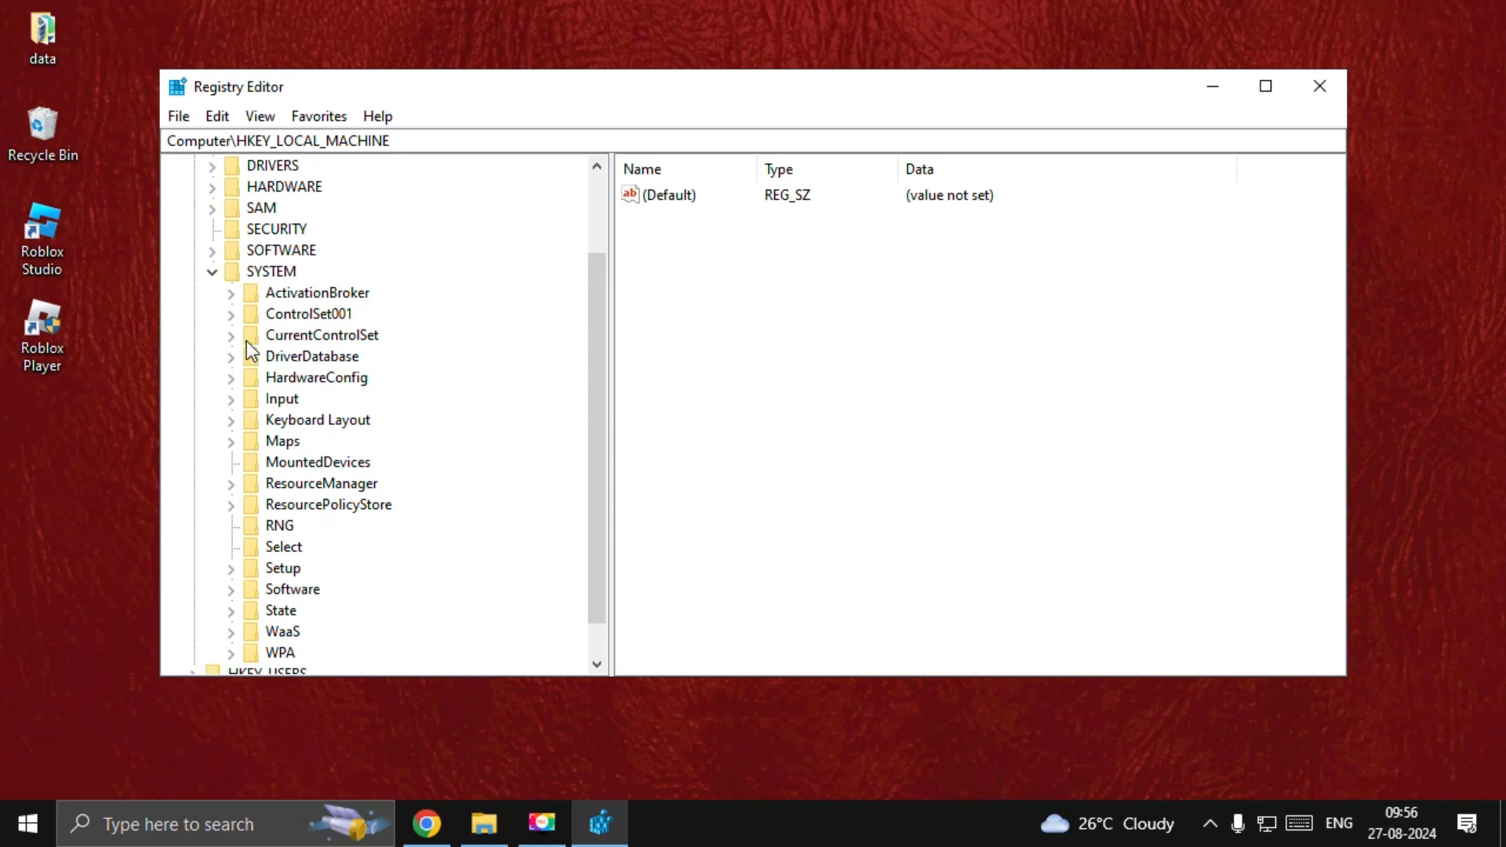
click(230, 334)
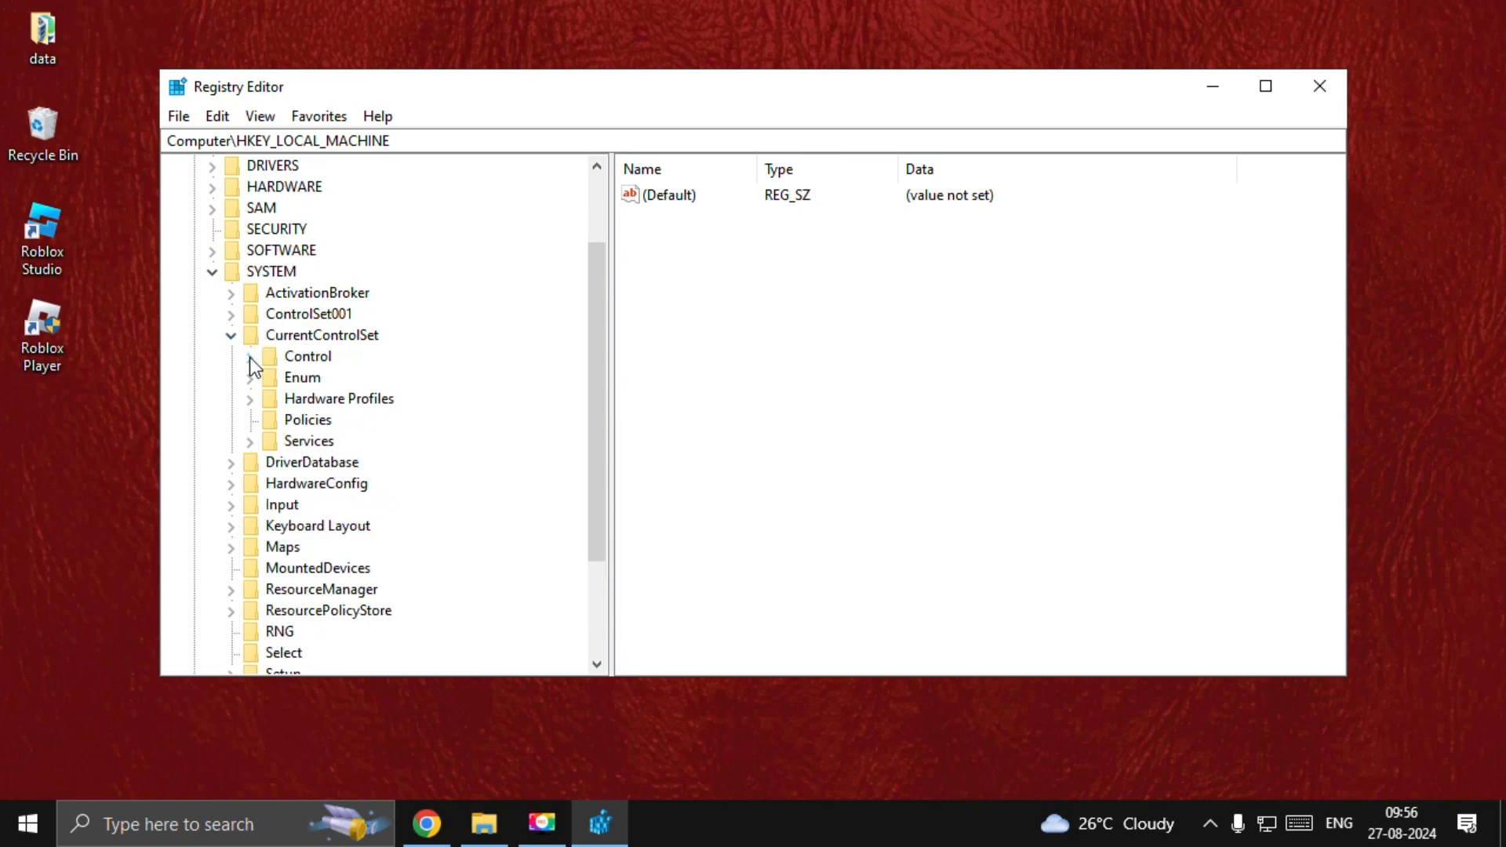
click(249, 356)
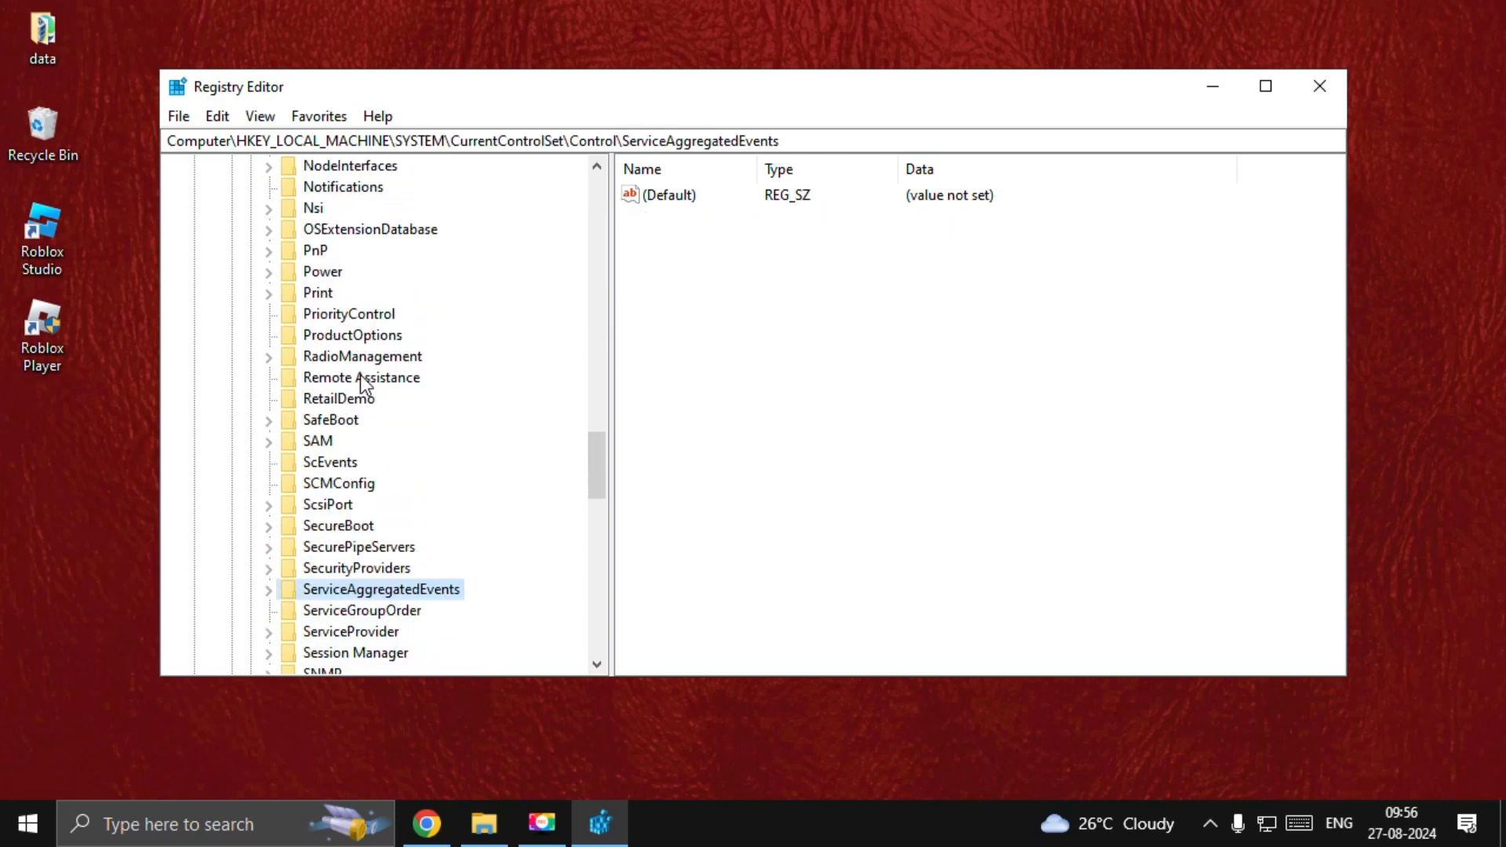
scroll(down, 3)
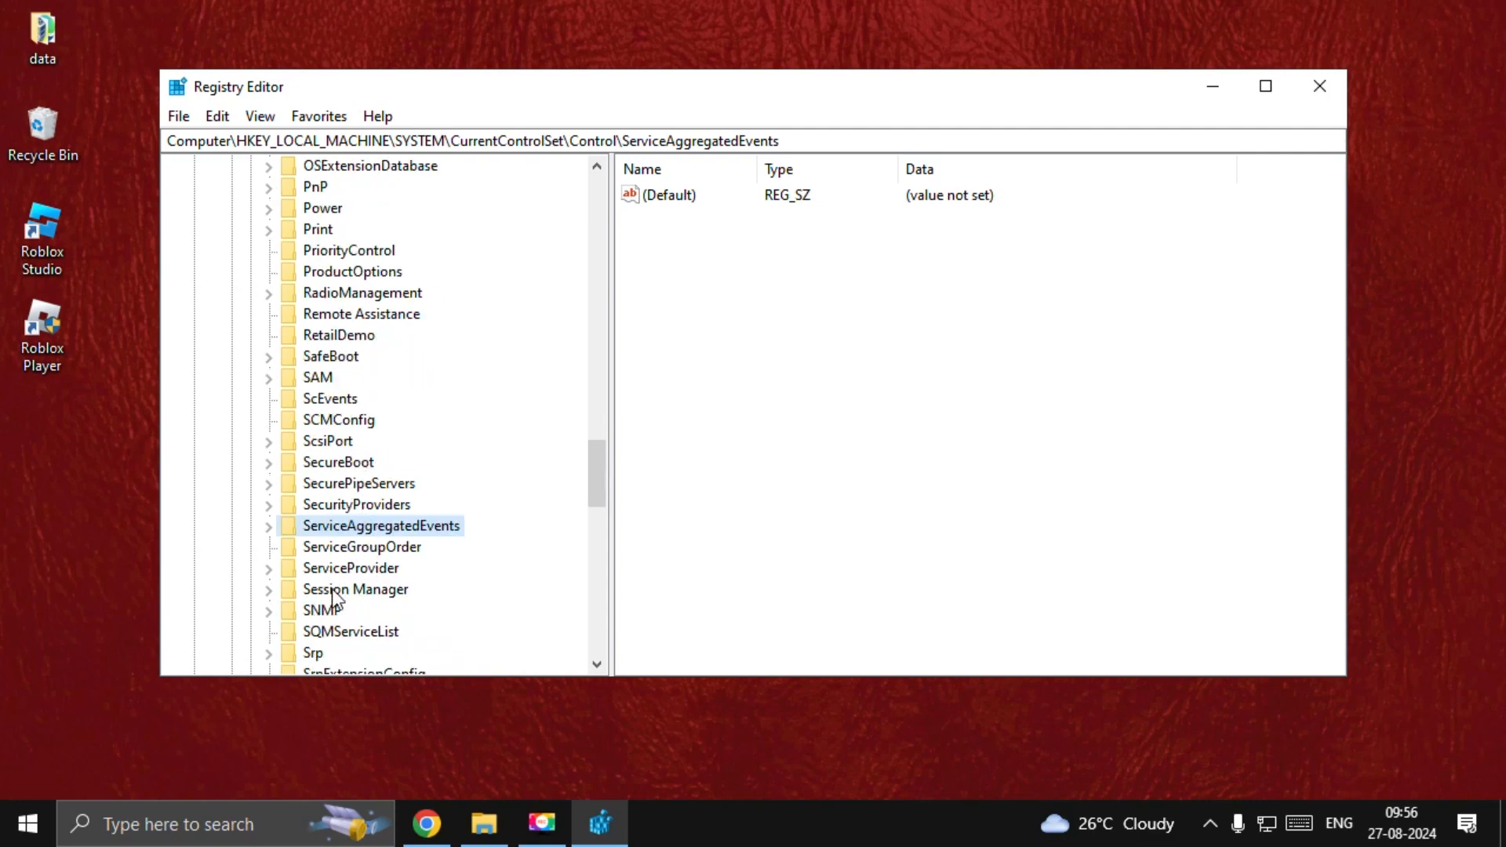
click(355, 589)
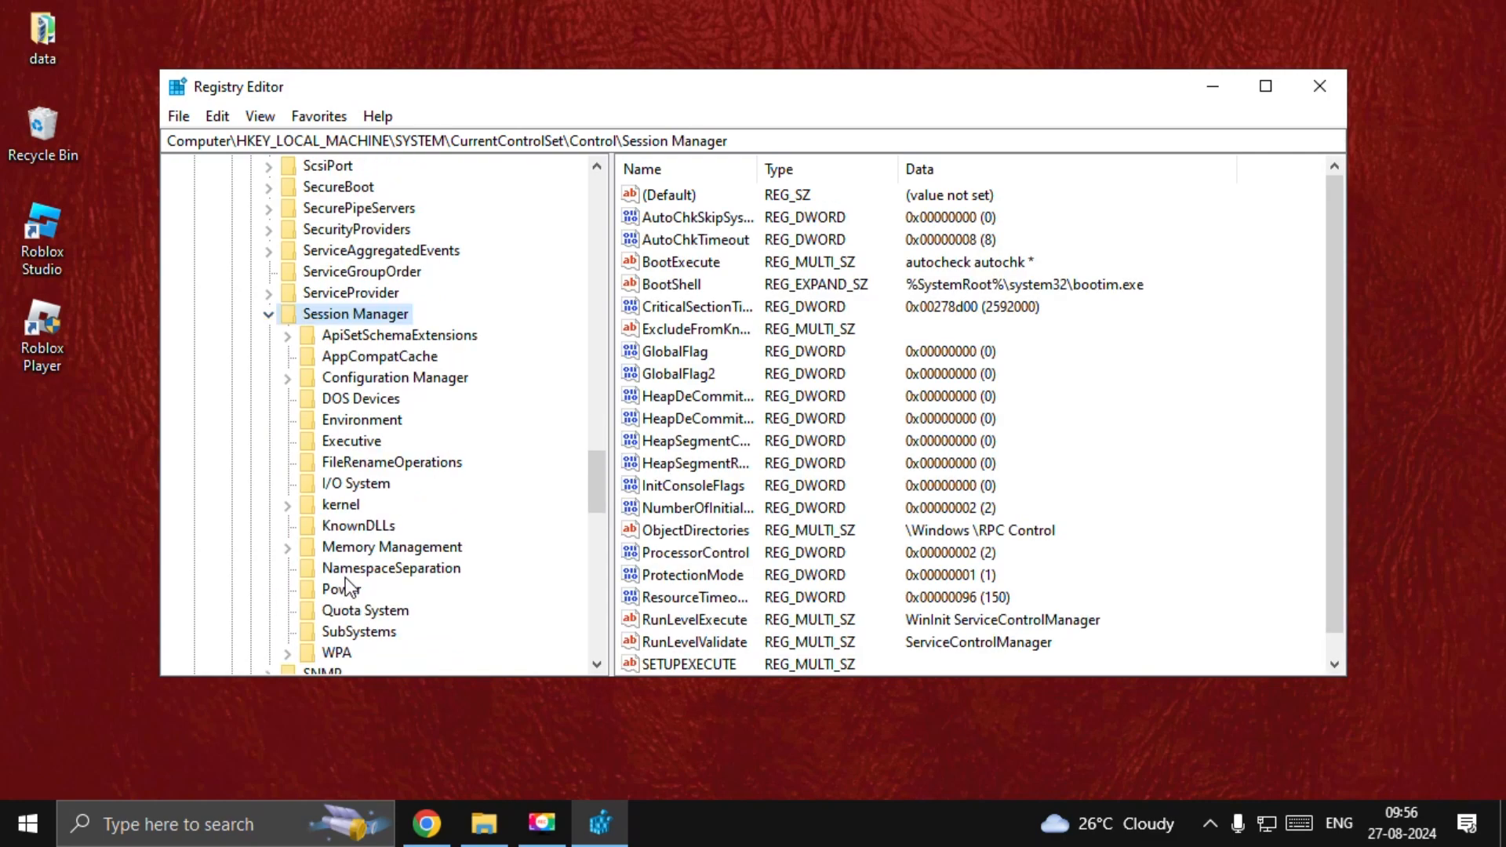
scroll(down, 3)
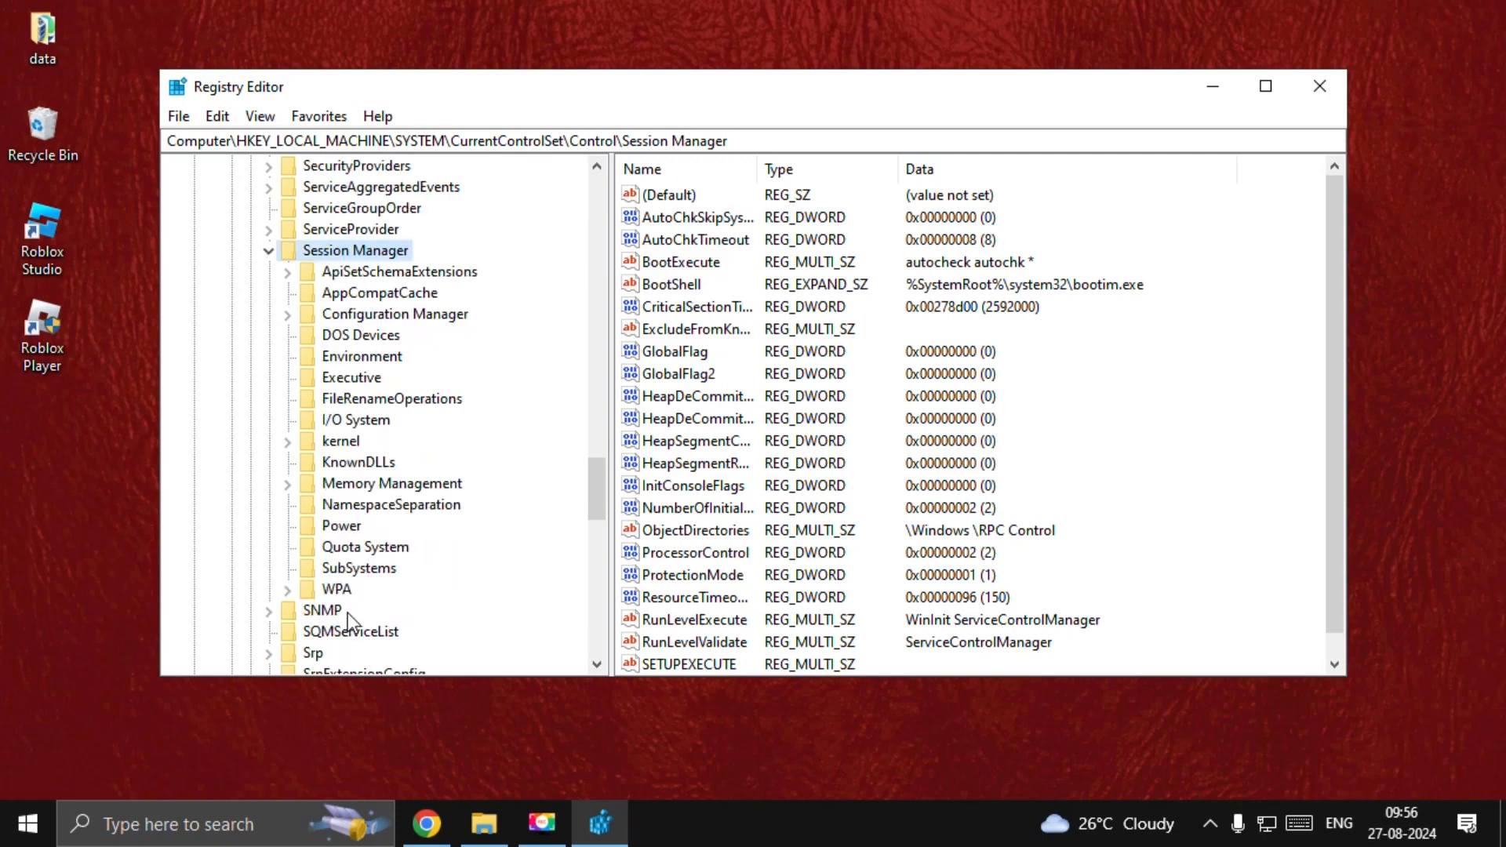
mouse_move(348, 521)
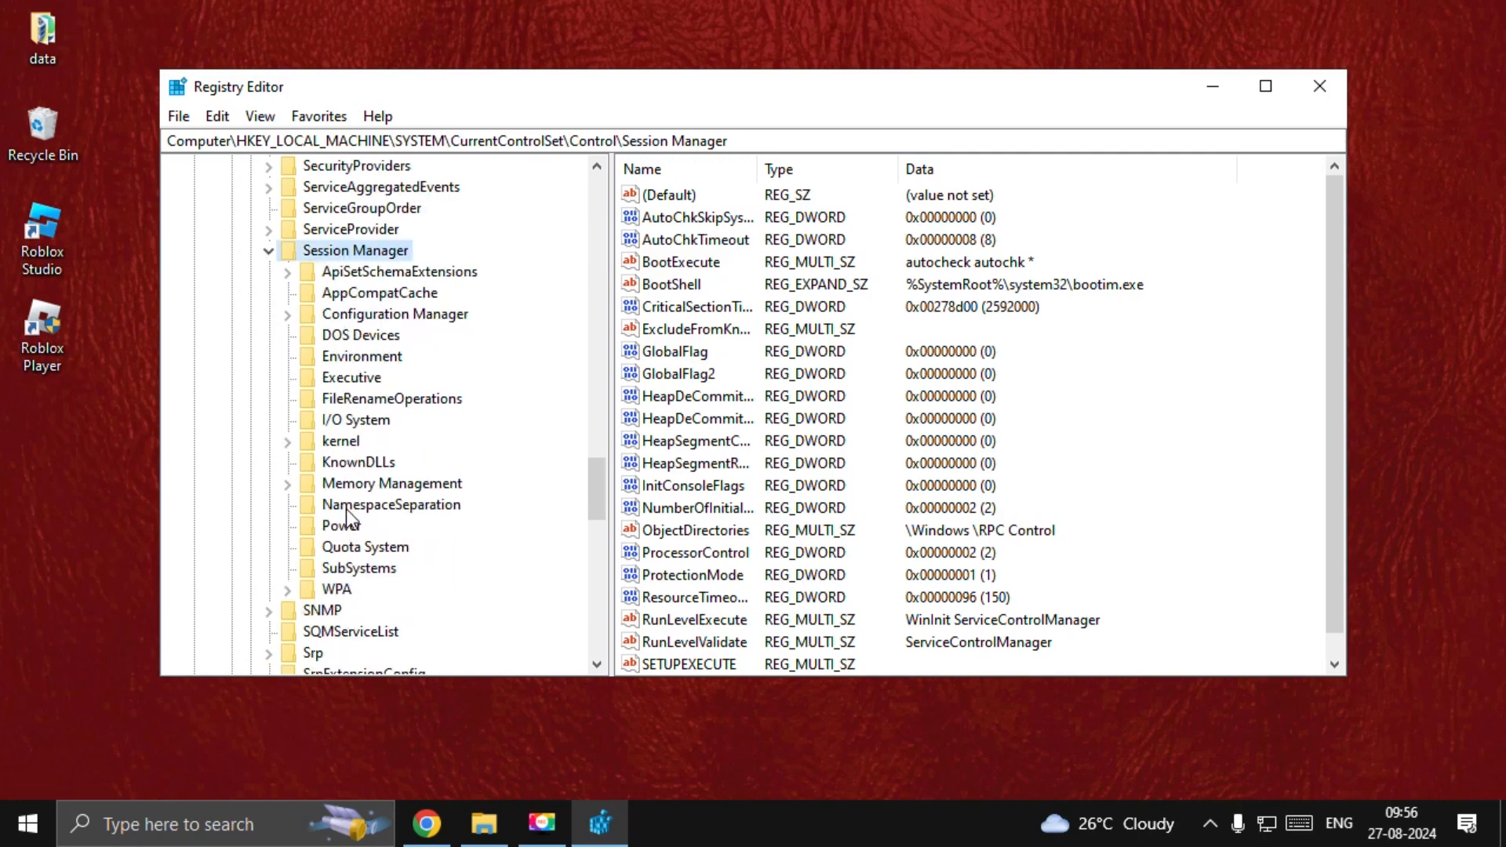
click(390, 483)
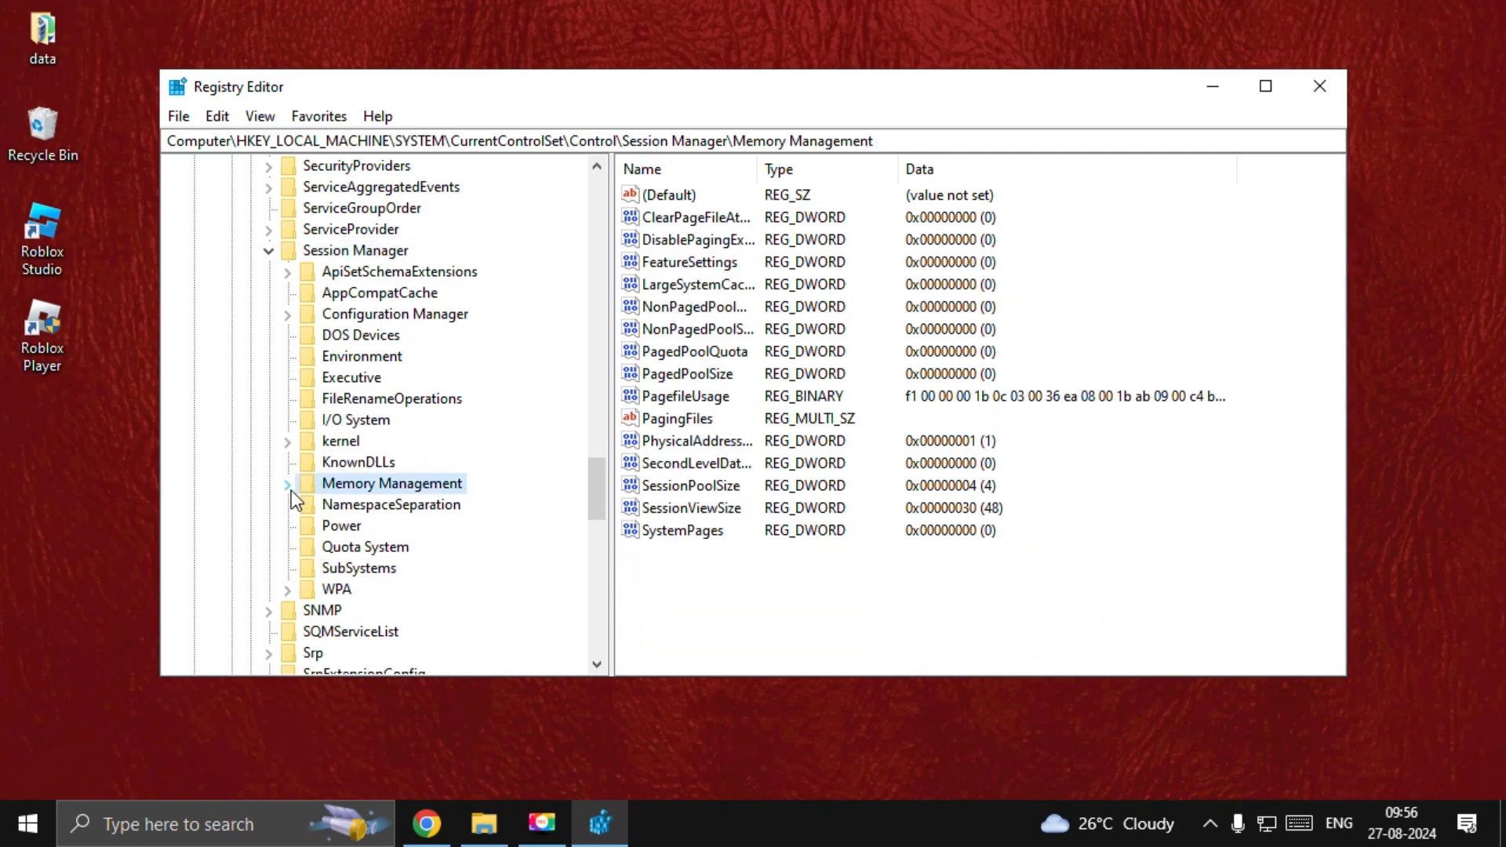
mouse_move(392, 483)
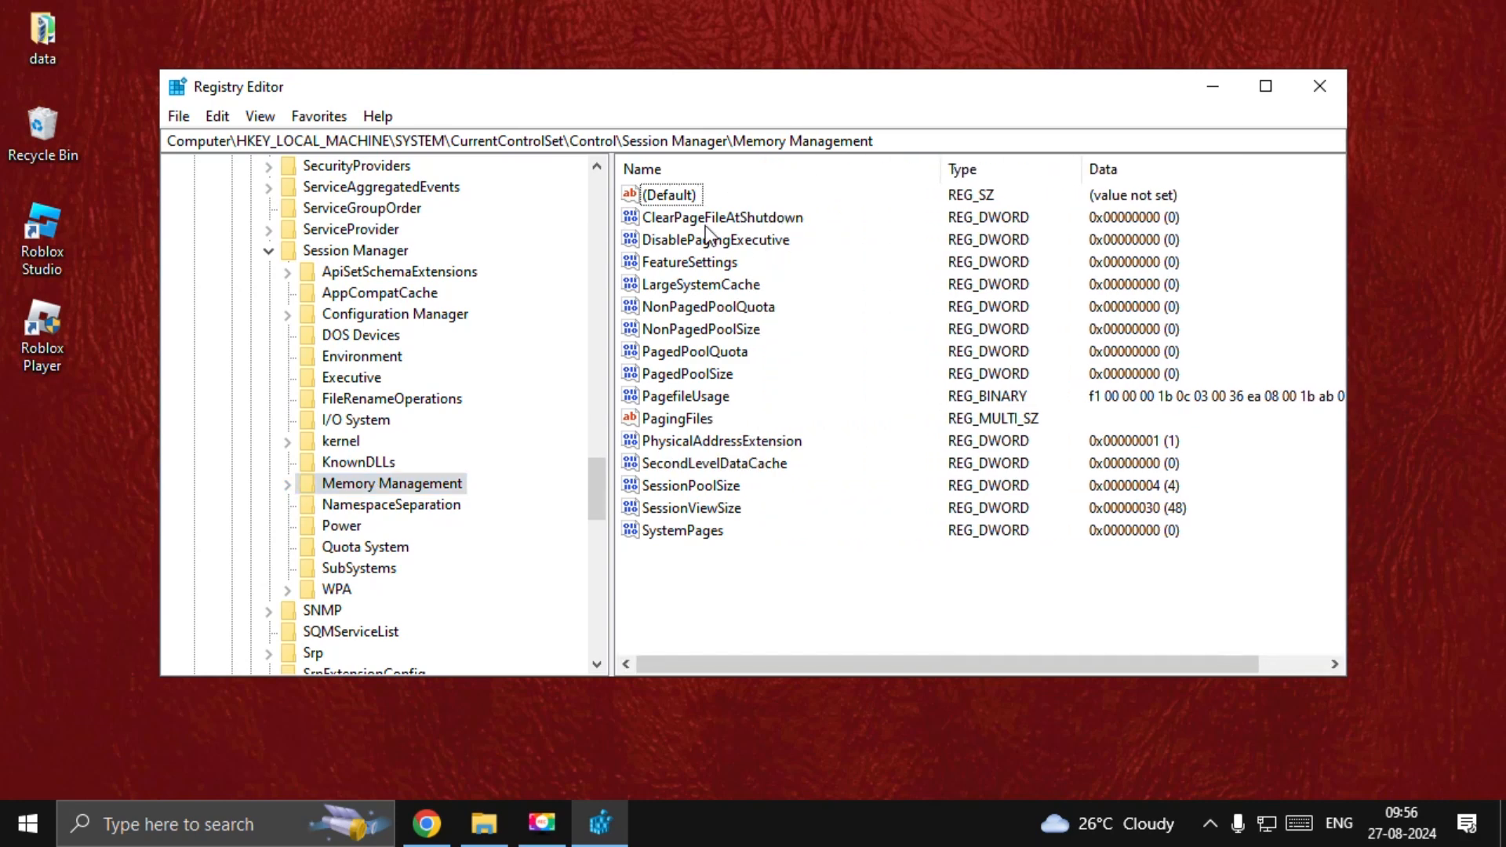
Step: Set ClearPageFileAtShutdown to 1 and close Registry Editor
click(722, 218)
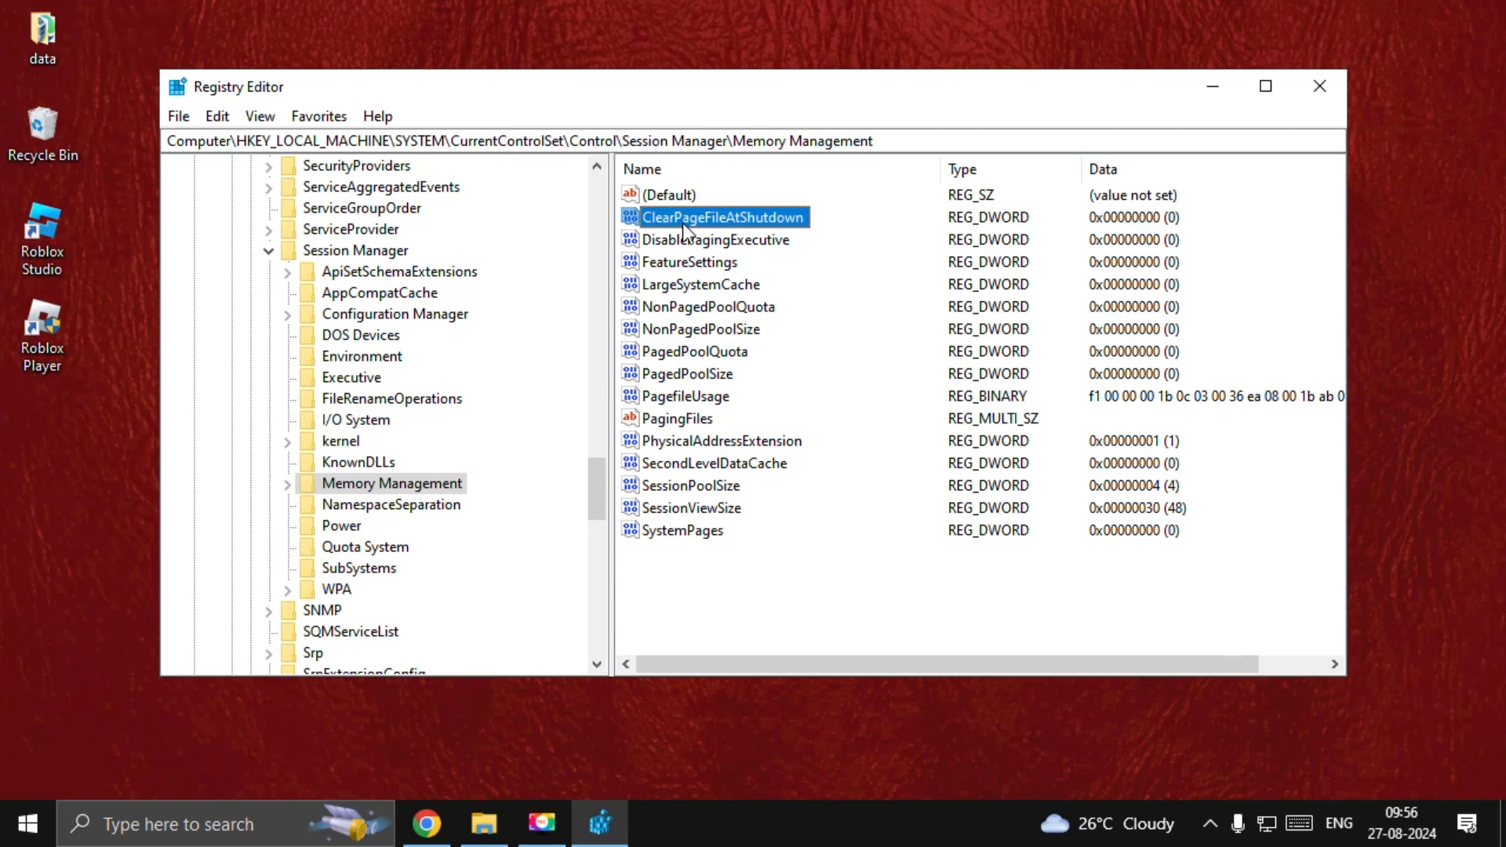
double_click(722, 217)
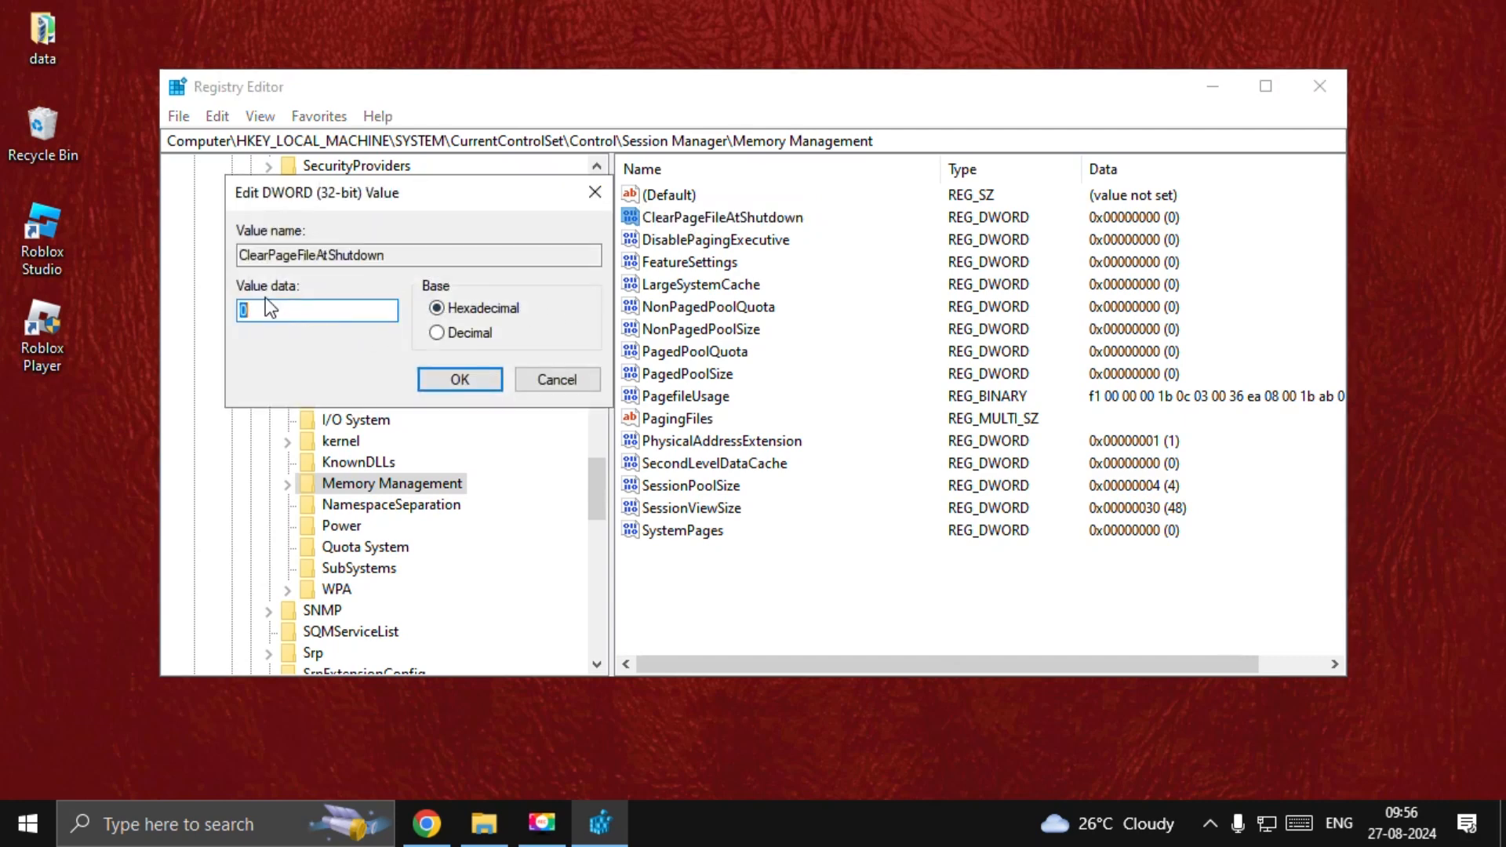
text(1)
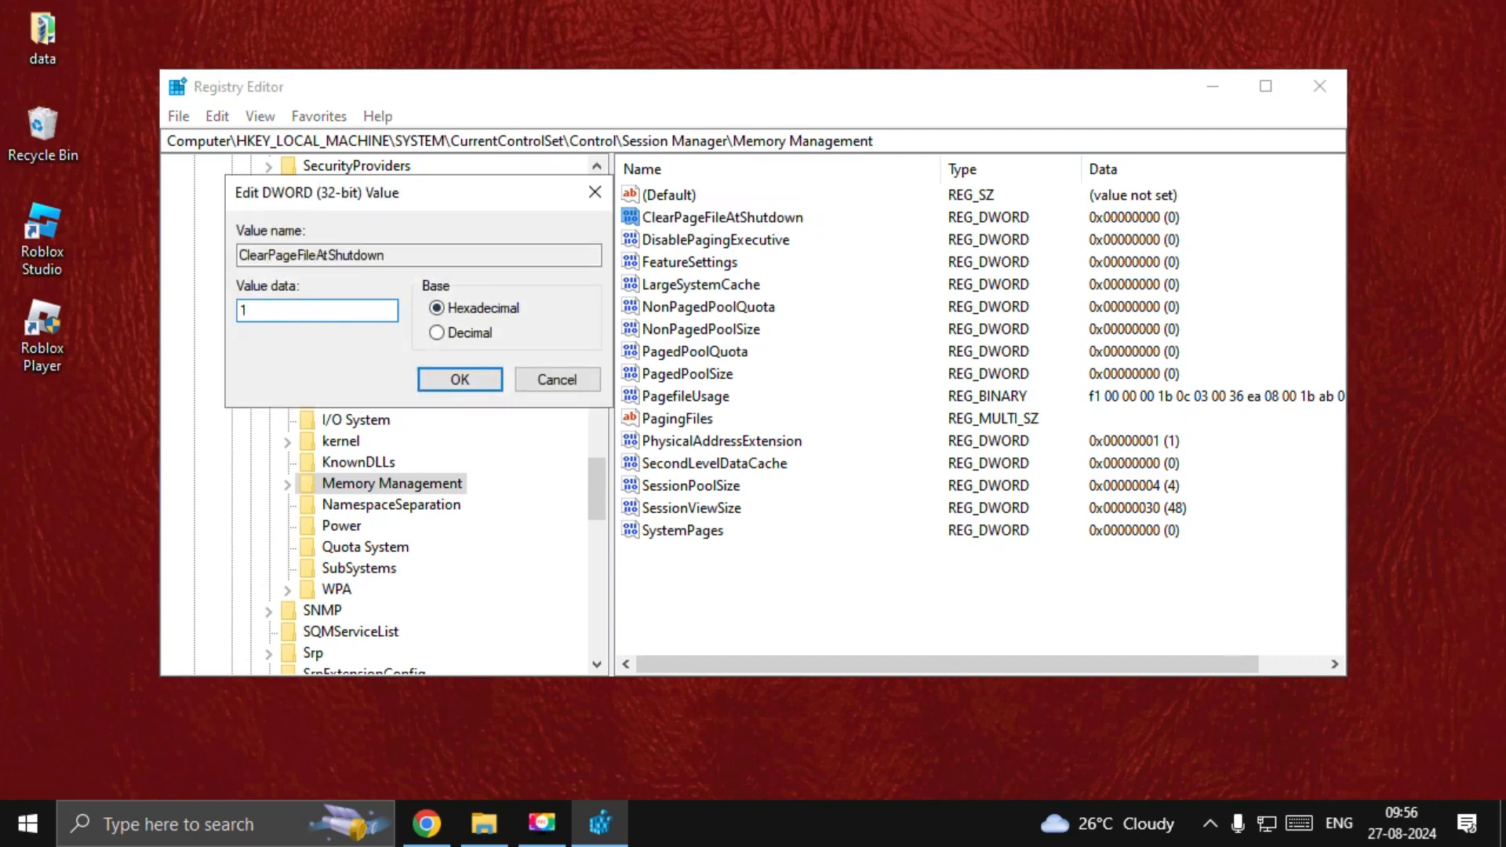
click(459, 378)
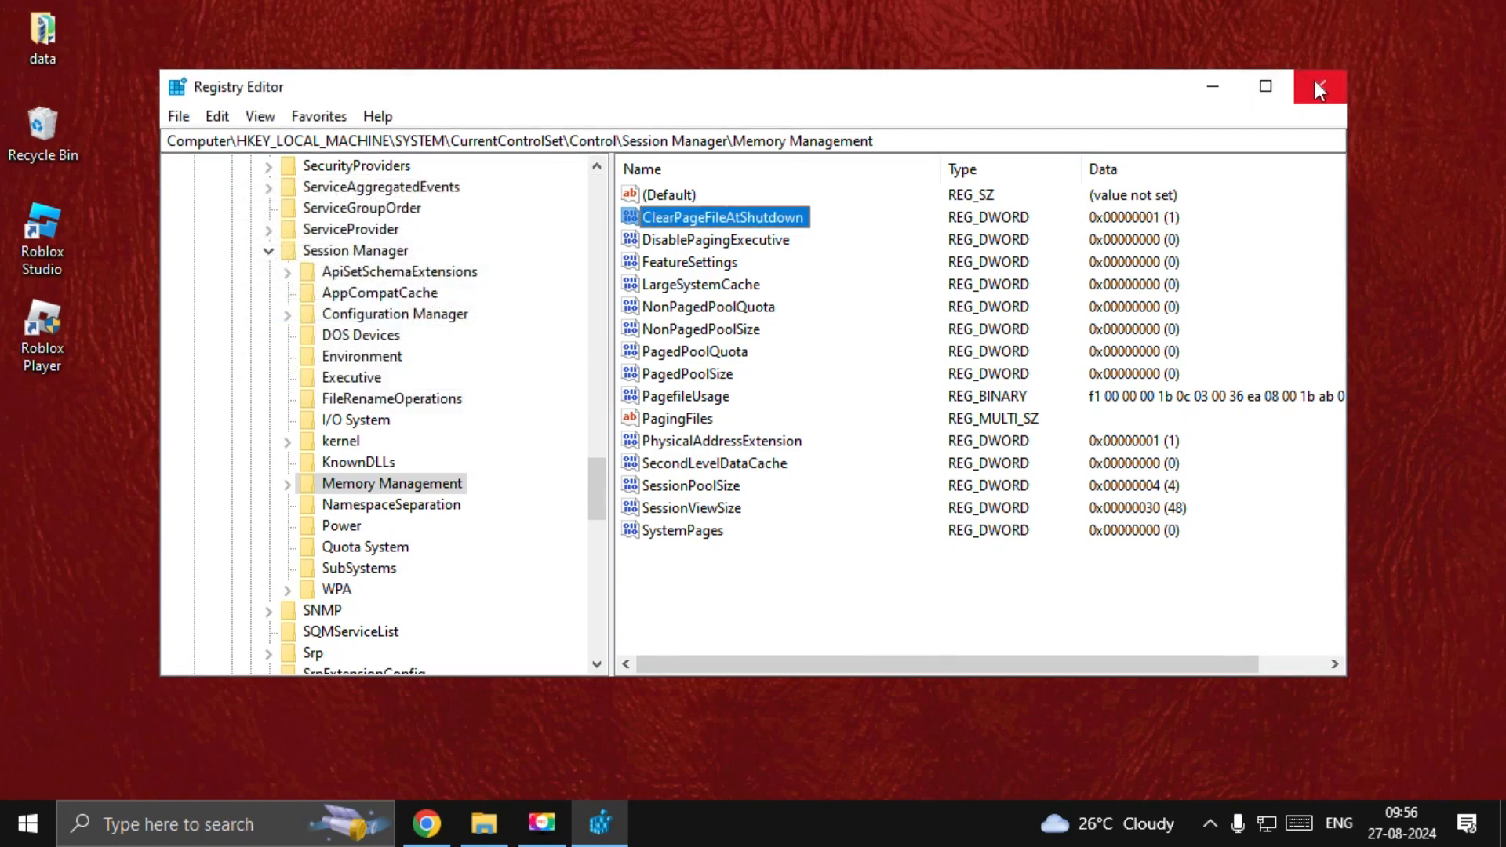
click(1318, 86)
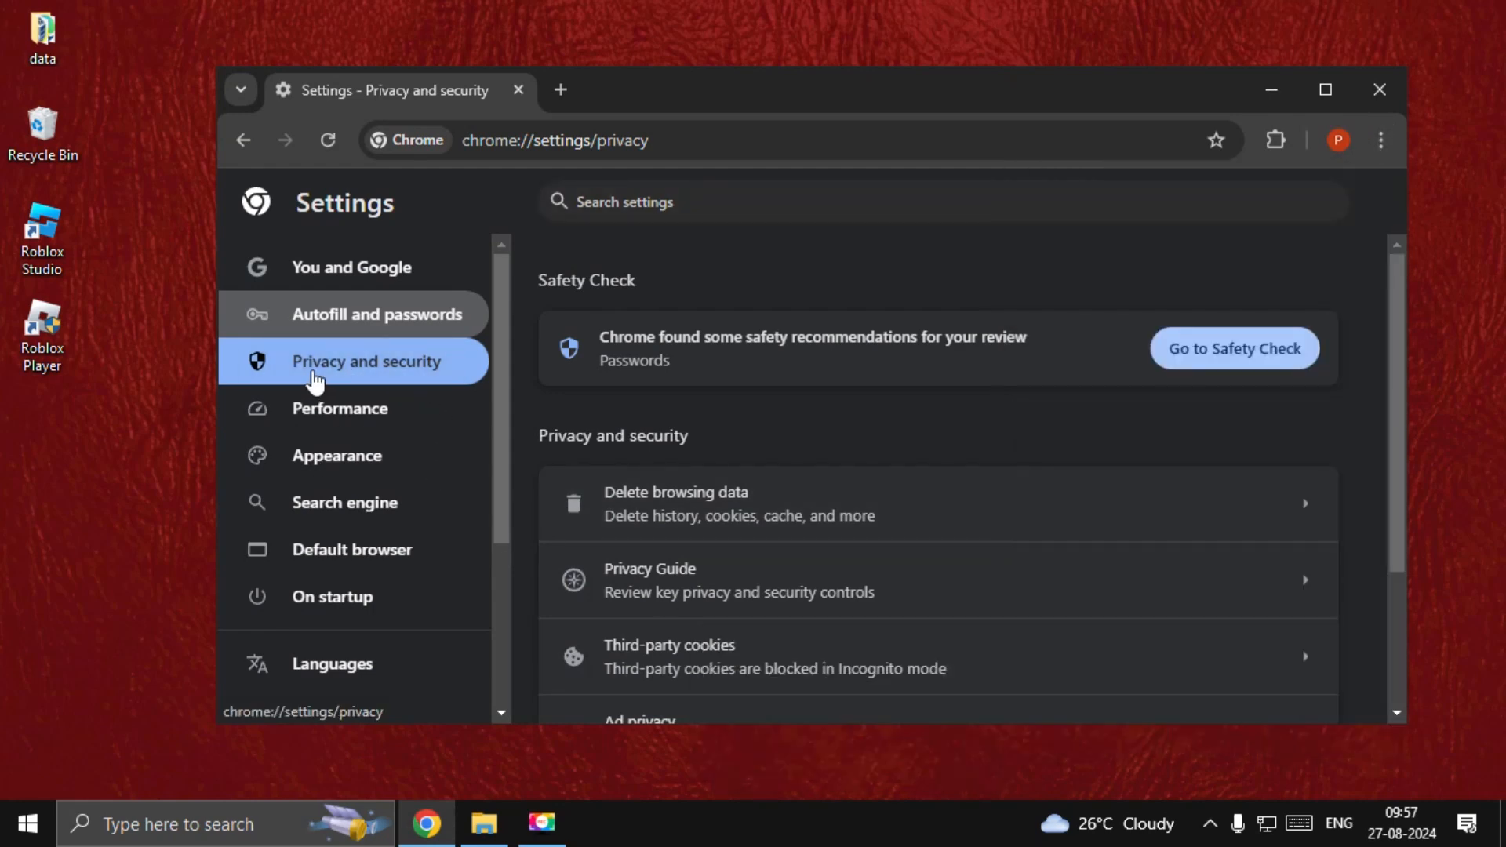
Step: Open Delete browsing data from Chrome's Privacy and security settings
scroll(down, 3)
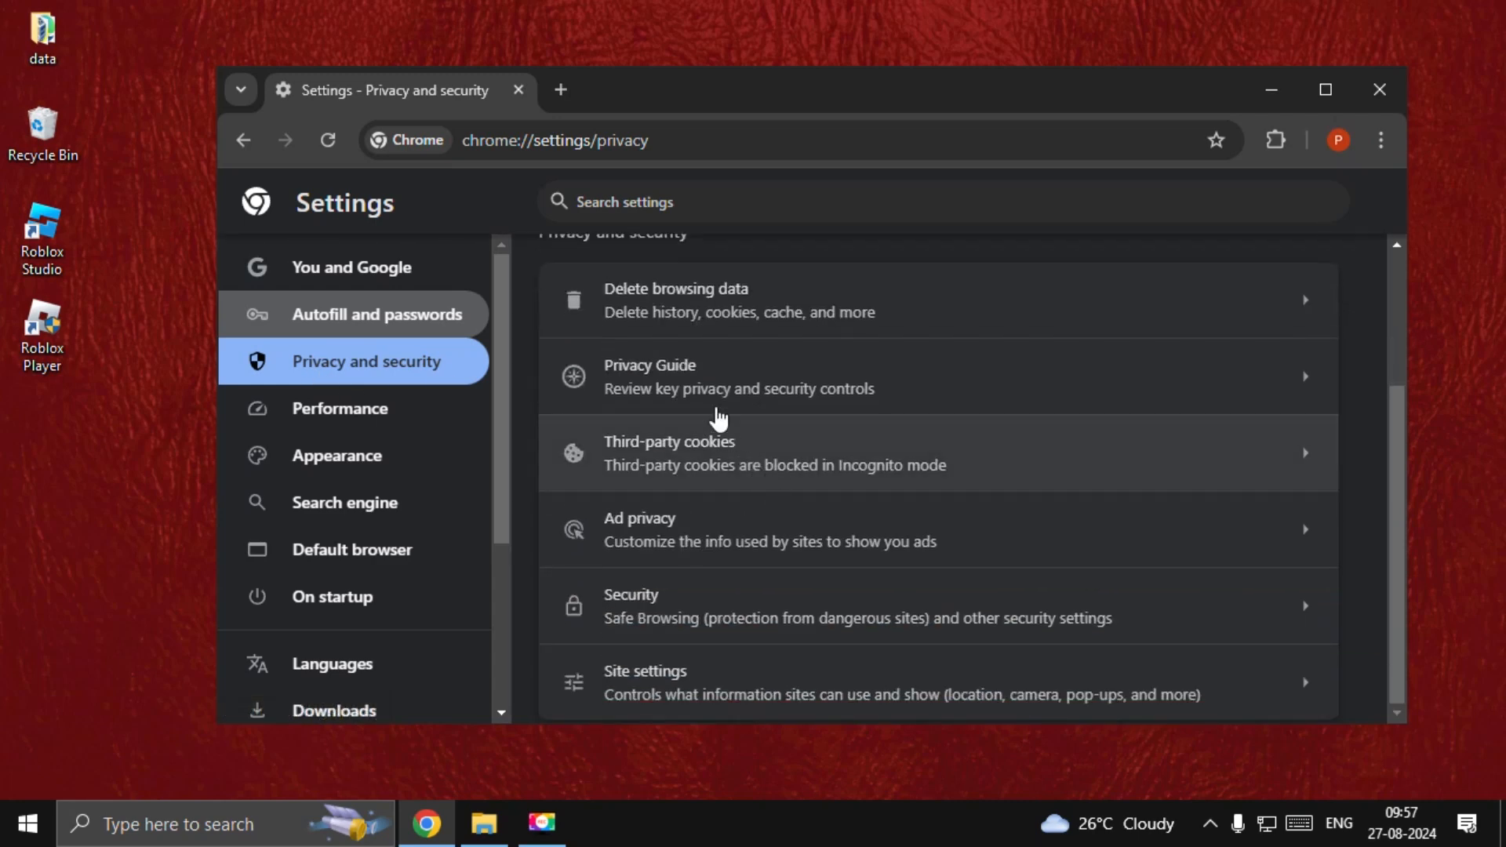
click(720, 299)
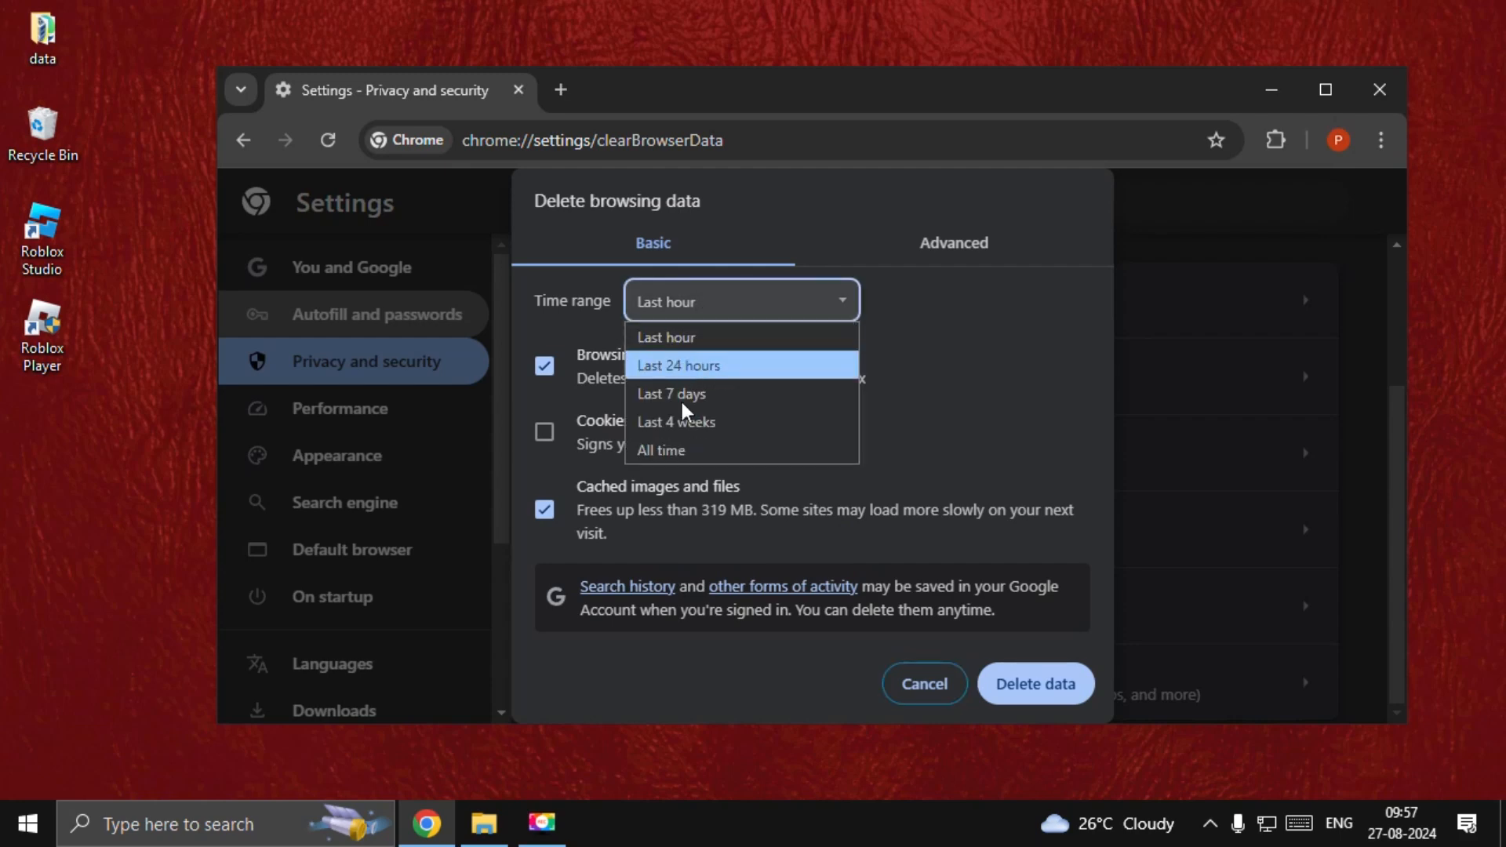
Step: Delete all-time browsing data with cookies but not history, then run Command Prompt as administrator
click(660, 449)
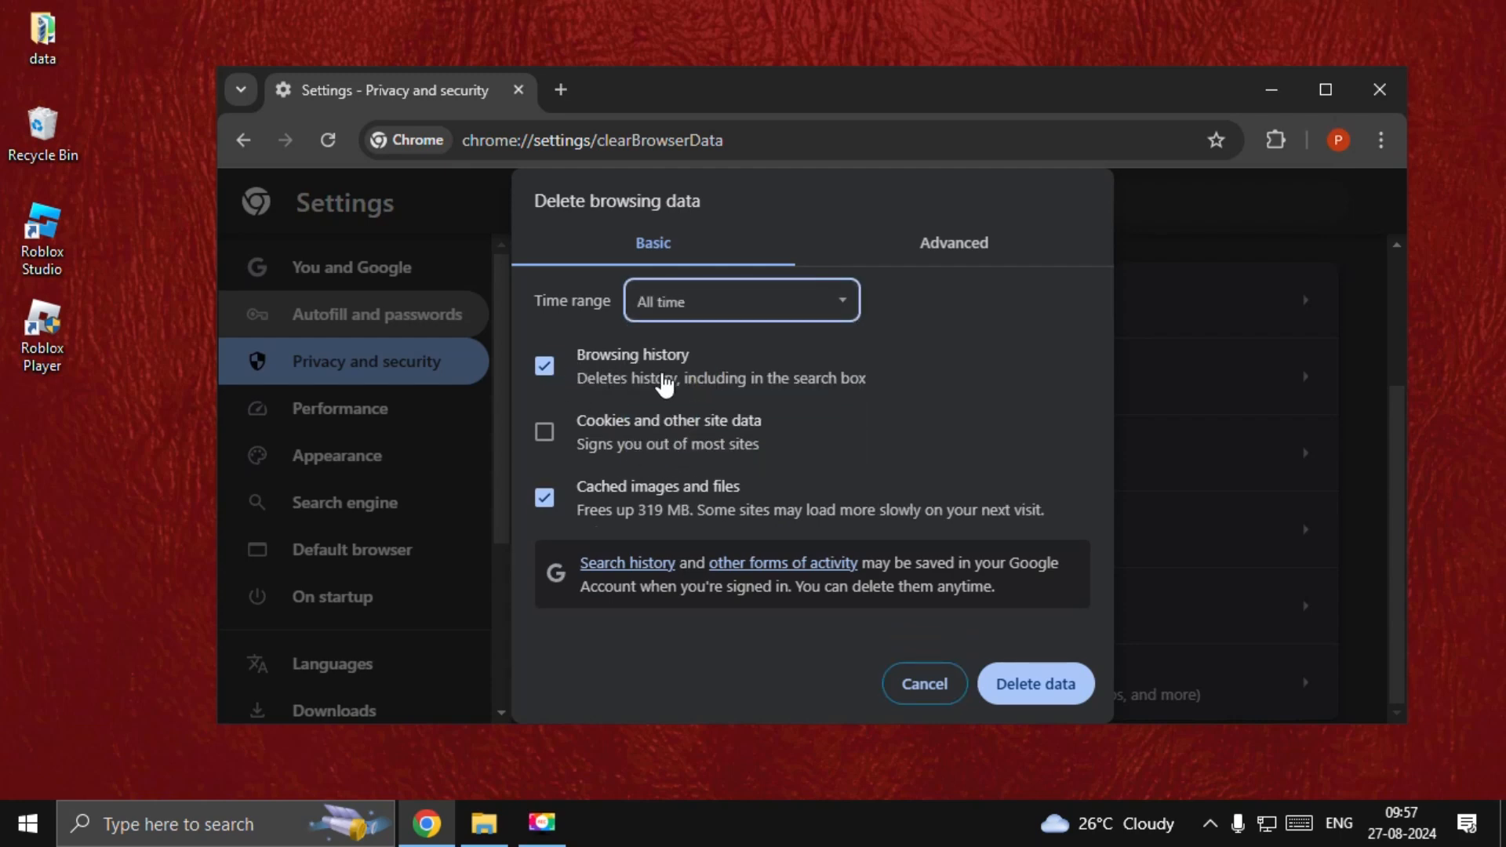
click(544, 366)
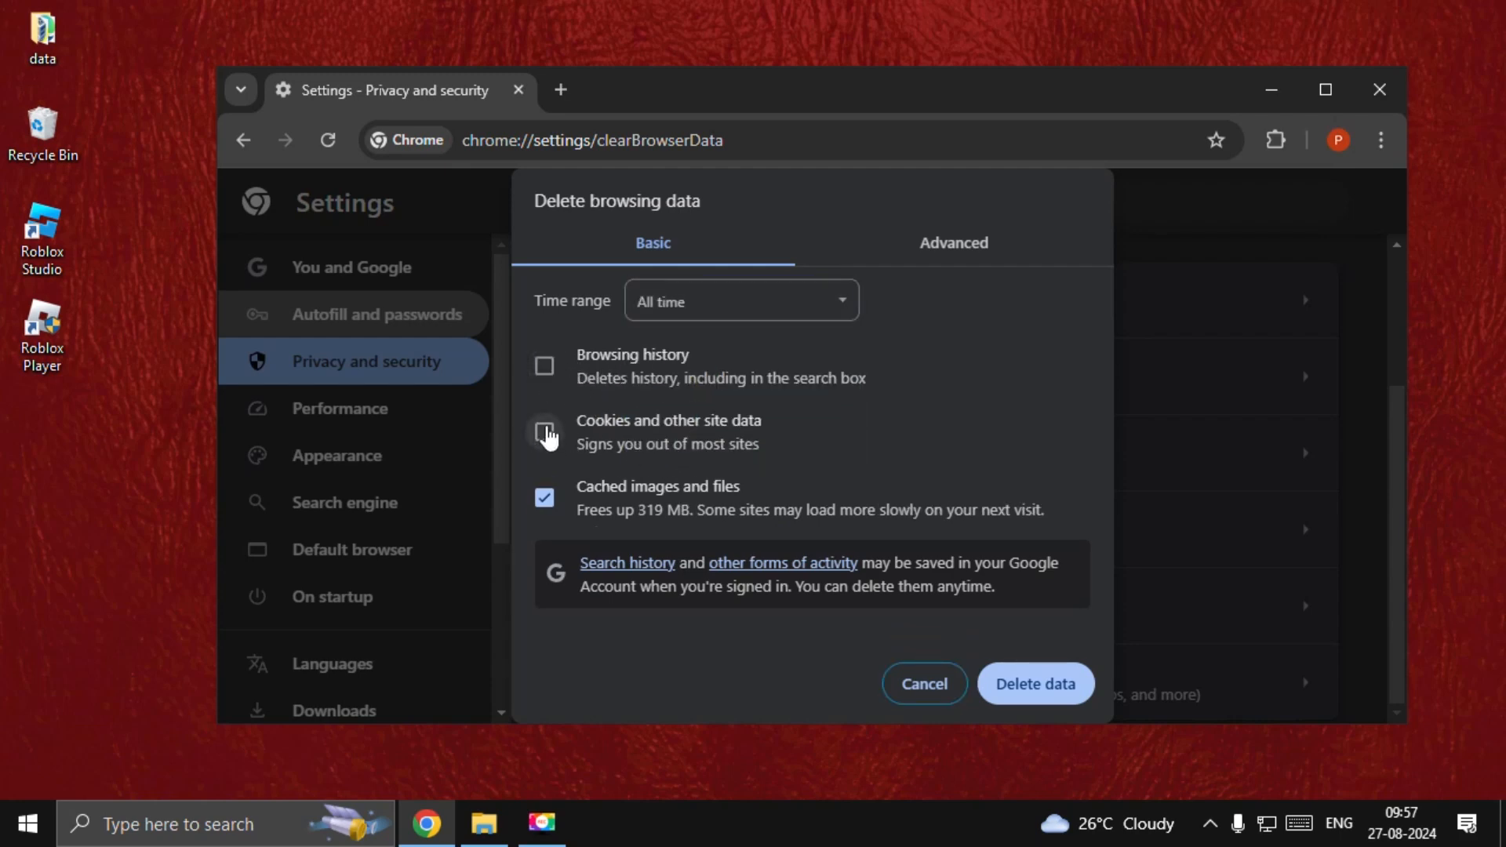
click(544, 432)
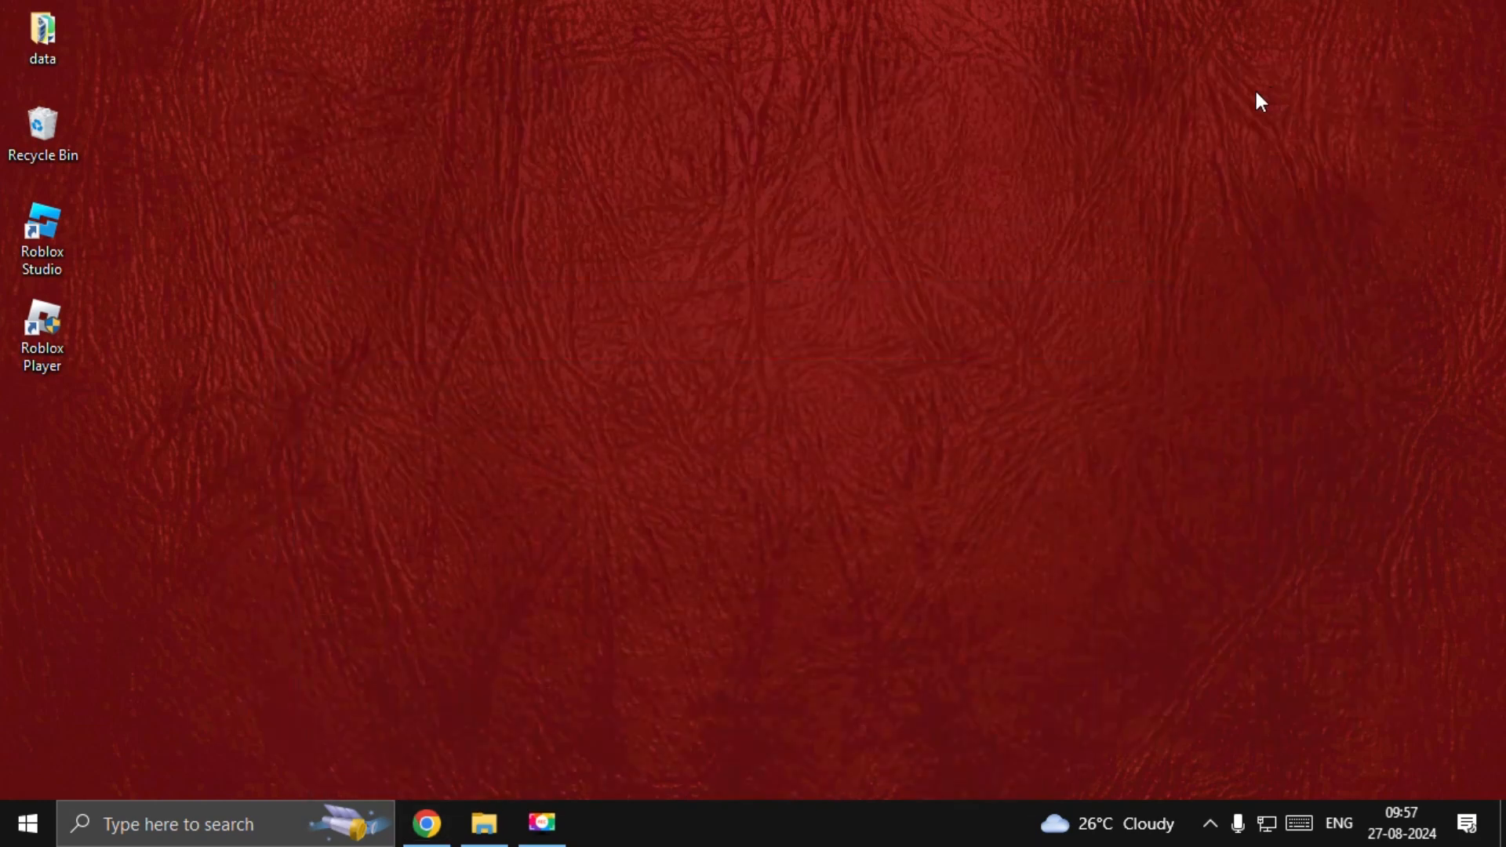
mouse_move(749, 402)
text(cmd)
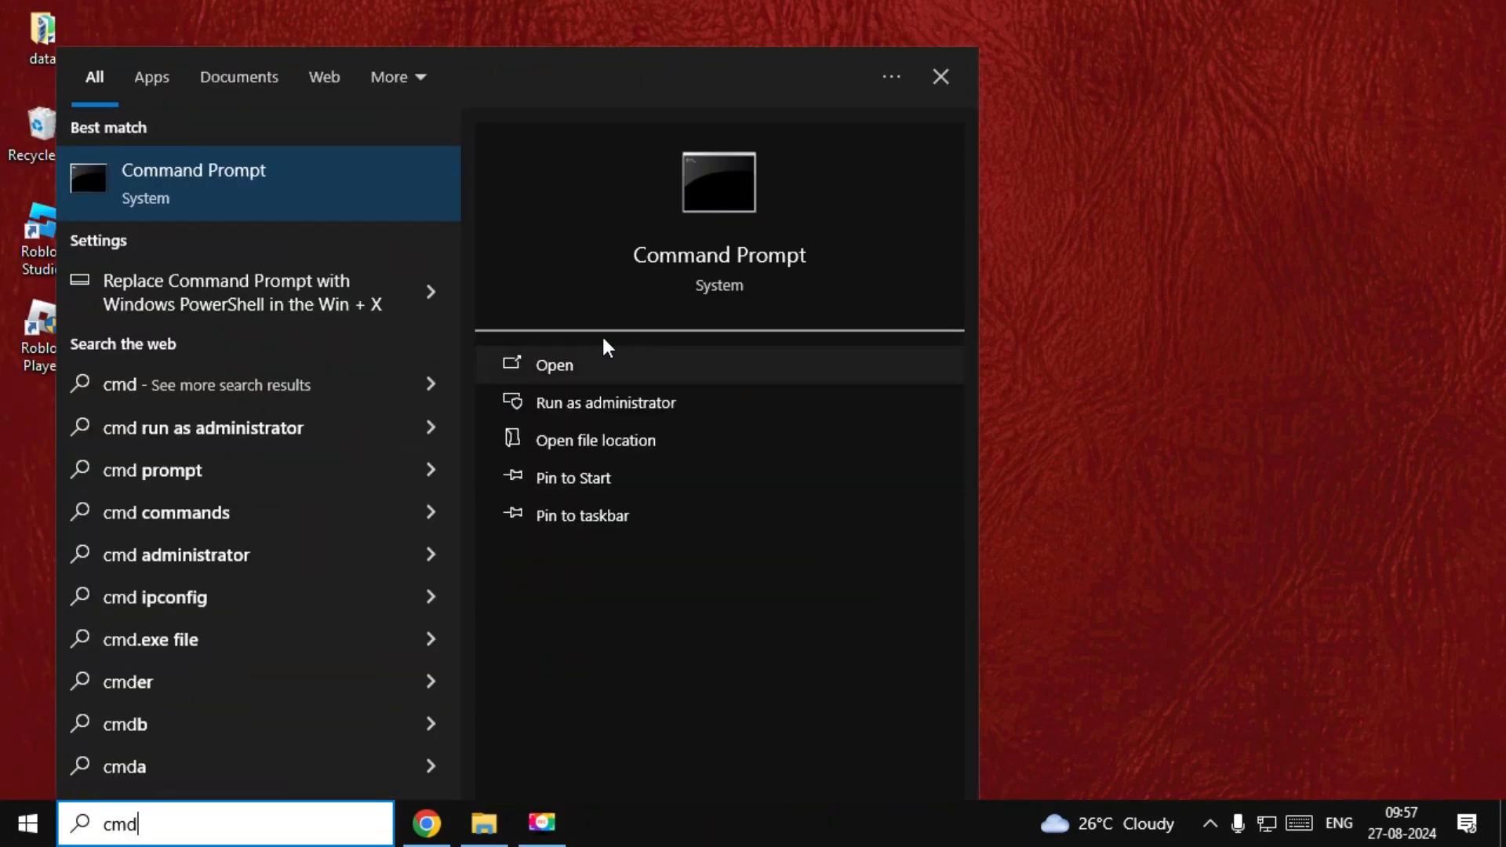
click(605, 402)
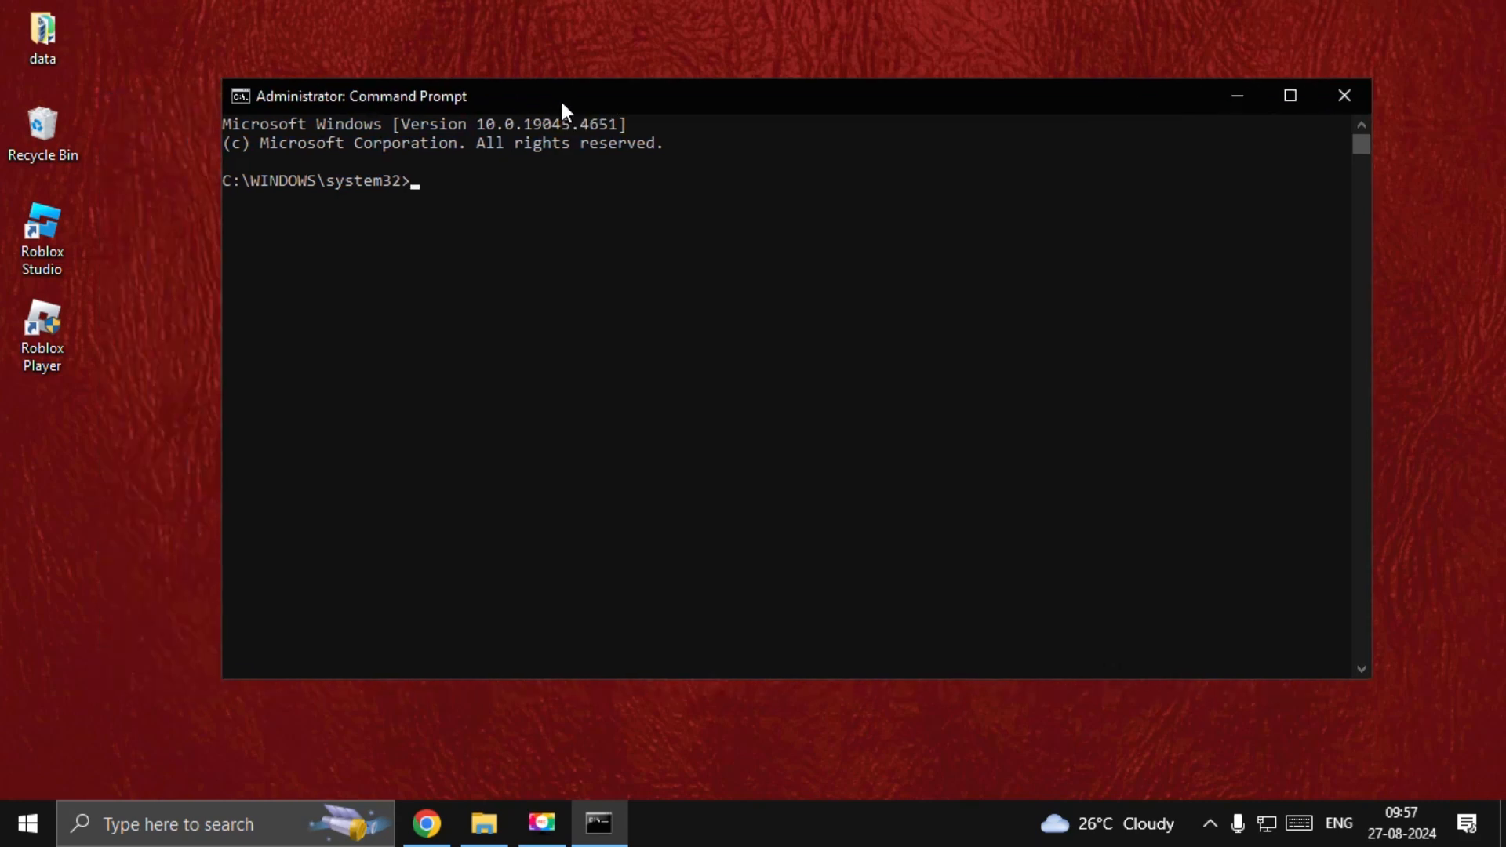
Step: Run sfc /scannow in the administrator Command Prompt
text(sfc)
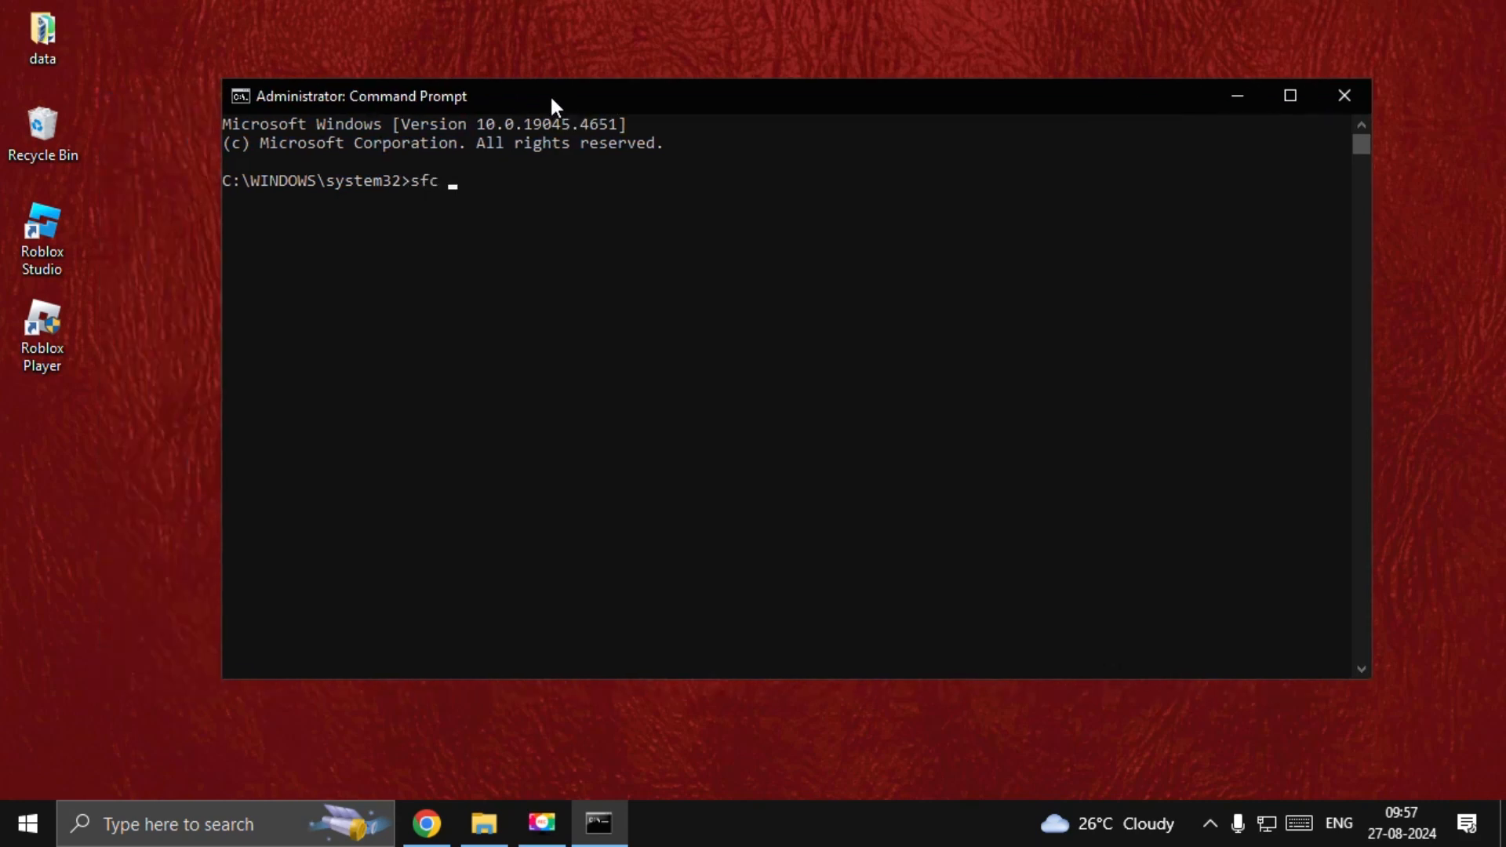
text(/scan)
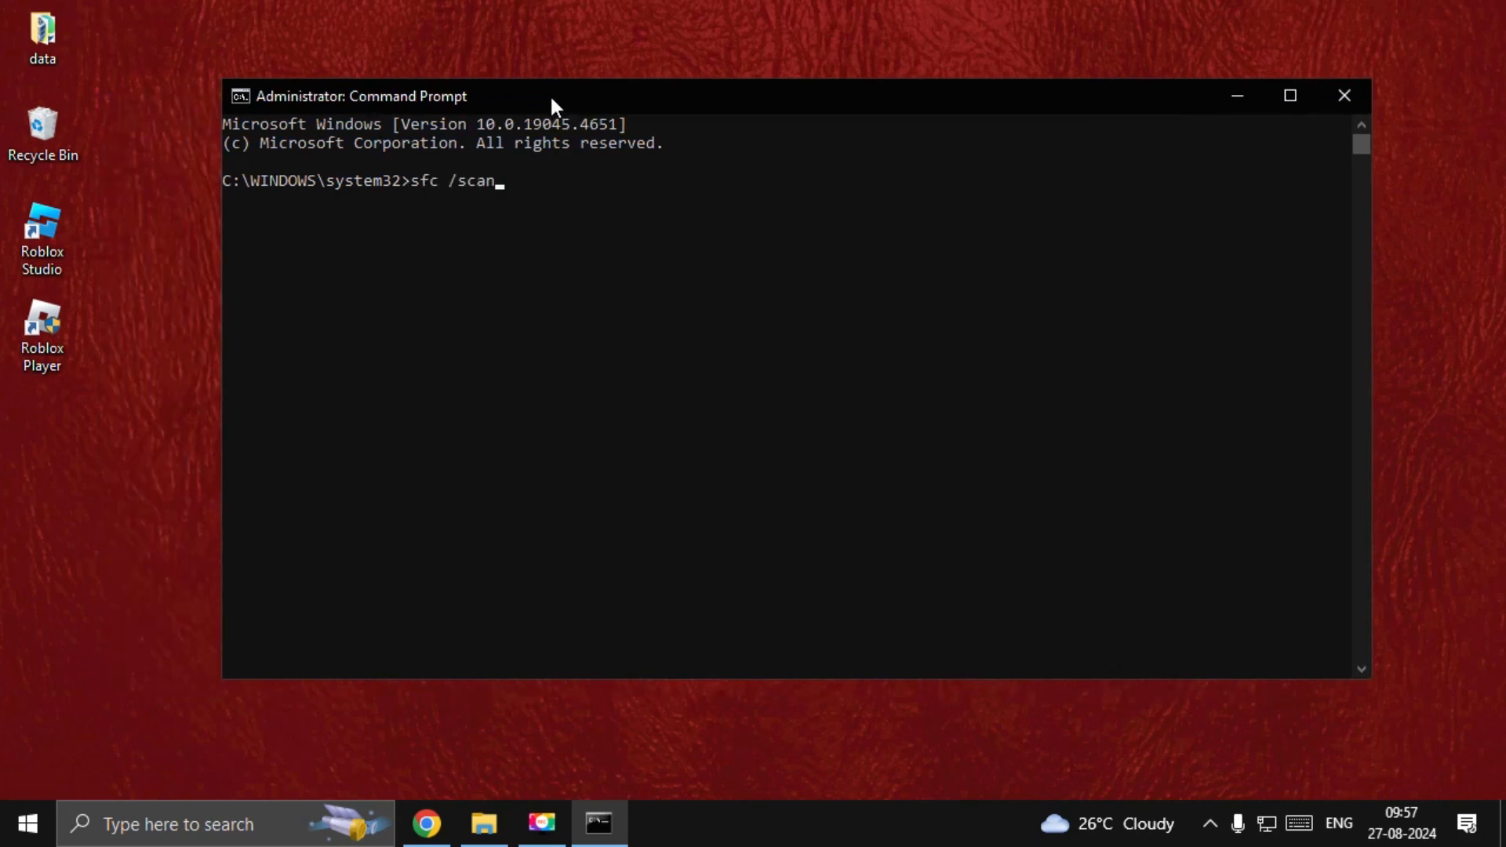
key(Return)
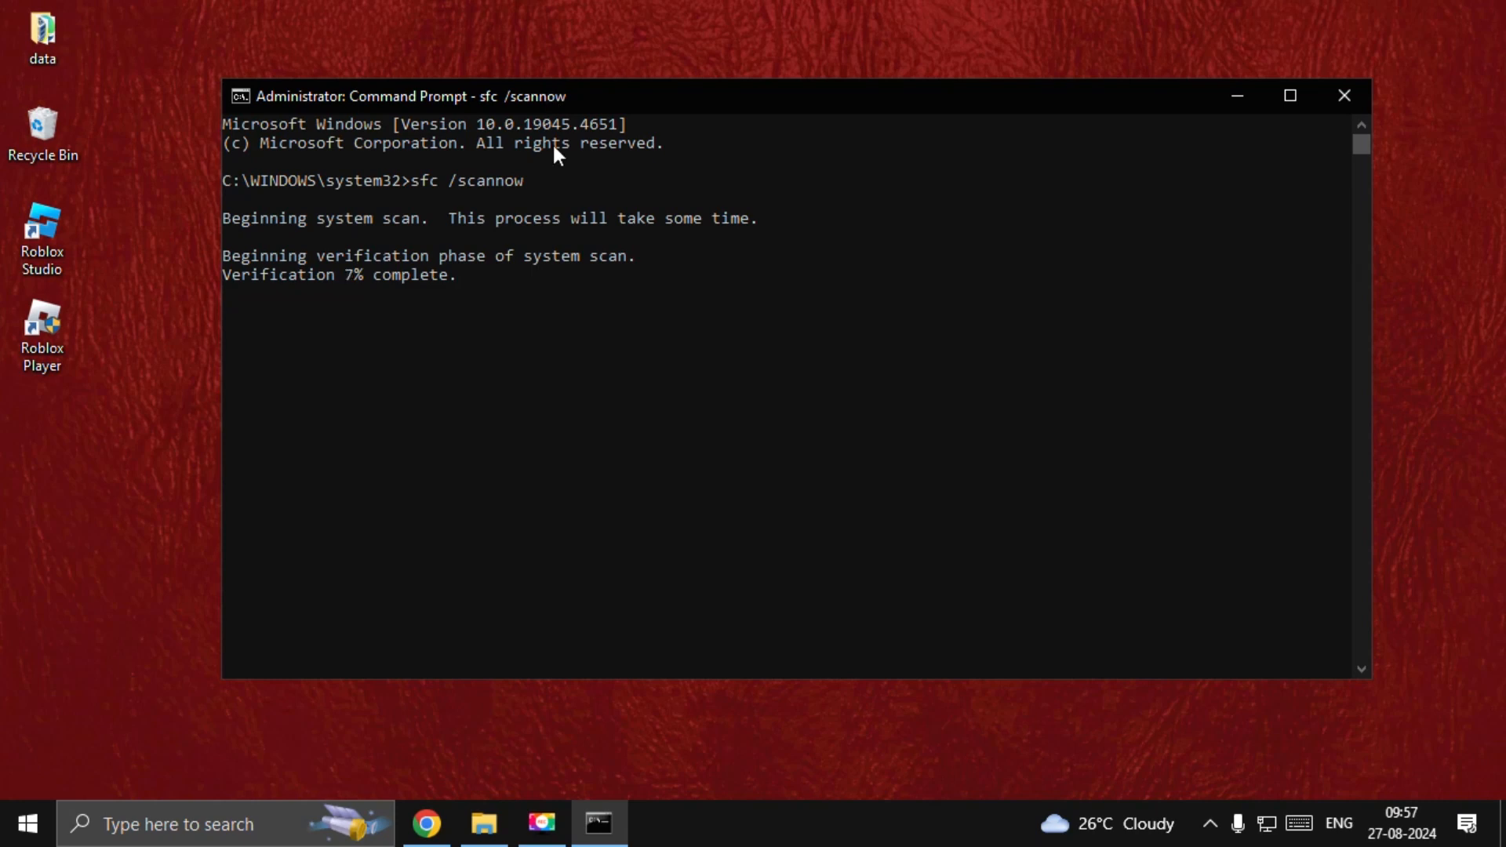
mouse_move(1138, 470)
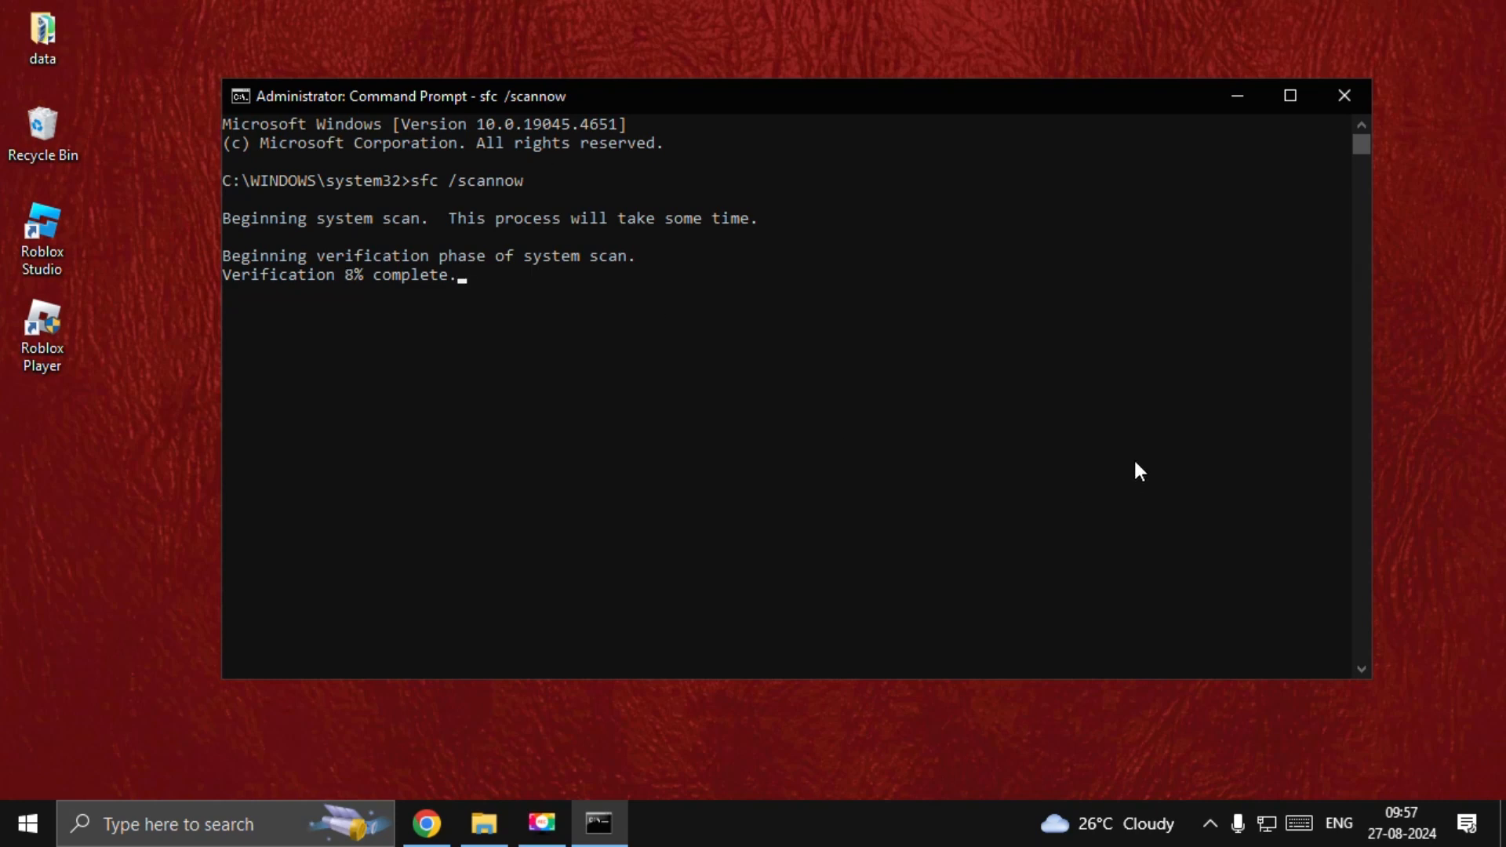